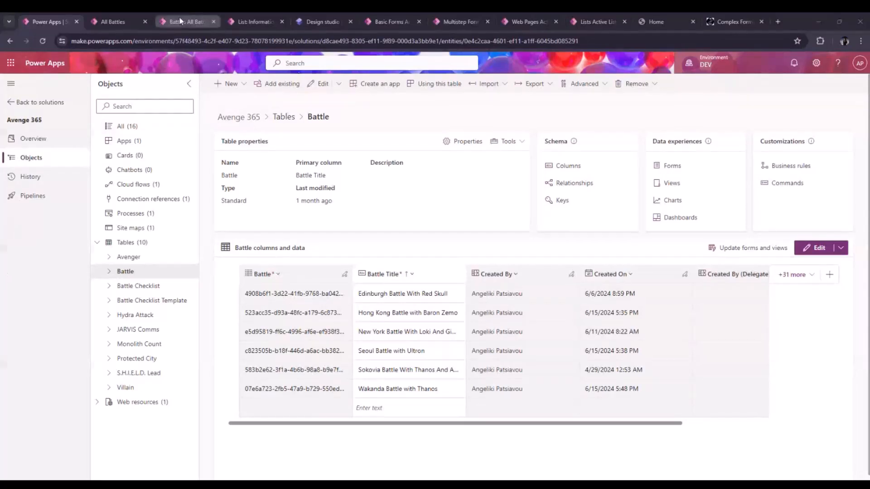
View the Avenge 365 All Battles list, then open its view definition in the designer.
{"action": "left_click", "coordinate": [186, 22]}
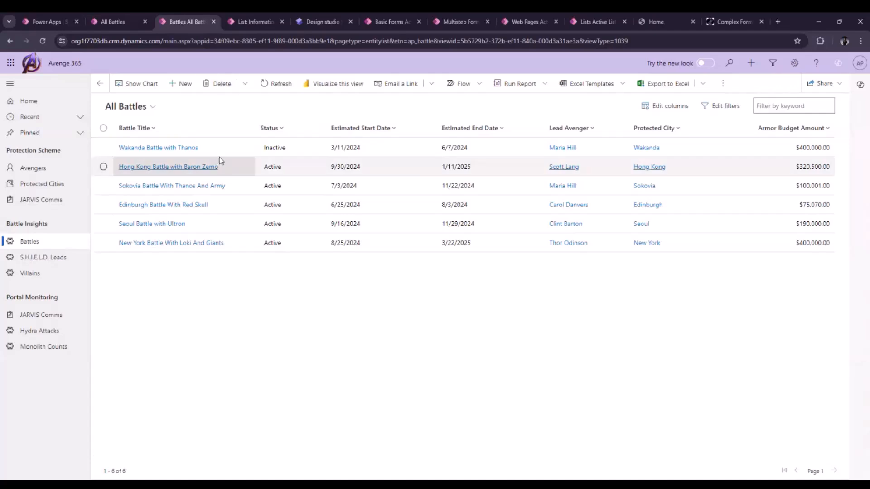
{"action": "mouse_move", "coordinate": [264, 265]}
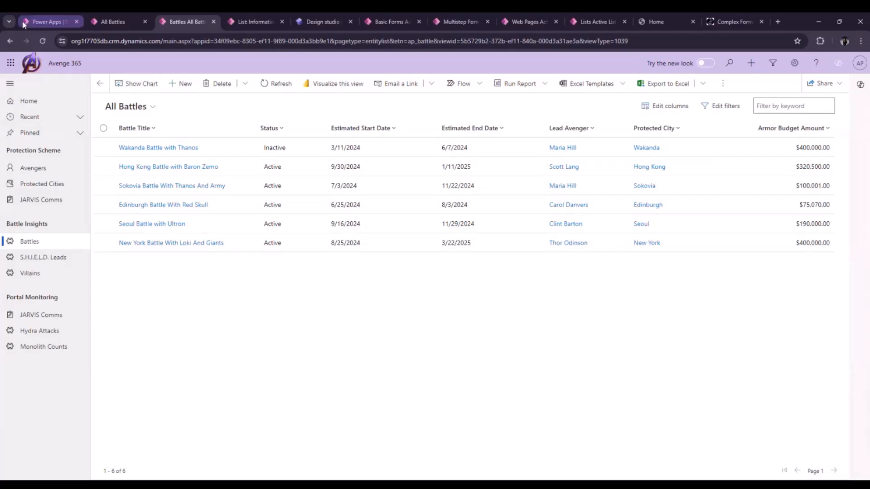
{"action": "left_click", "coordinate": [113, 22]}
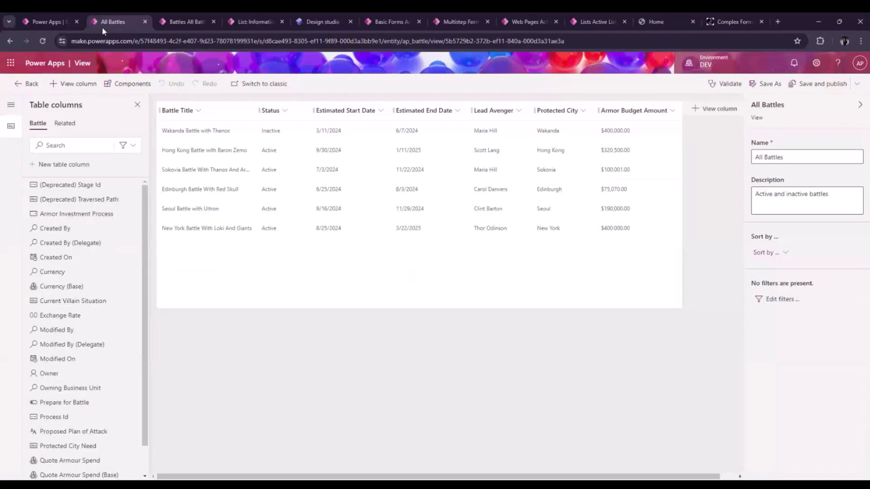
{"action": "mouse_move", "coordinate": [47, 22]}
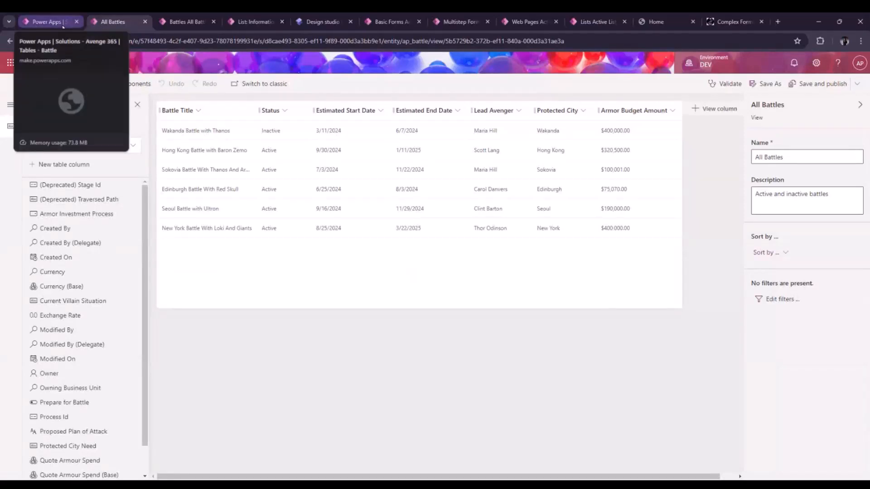
{"action": "mouse_move", "coordinate": [47, 22]}
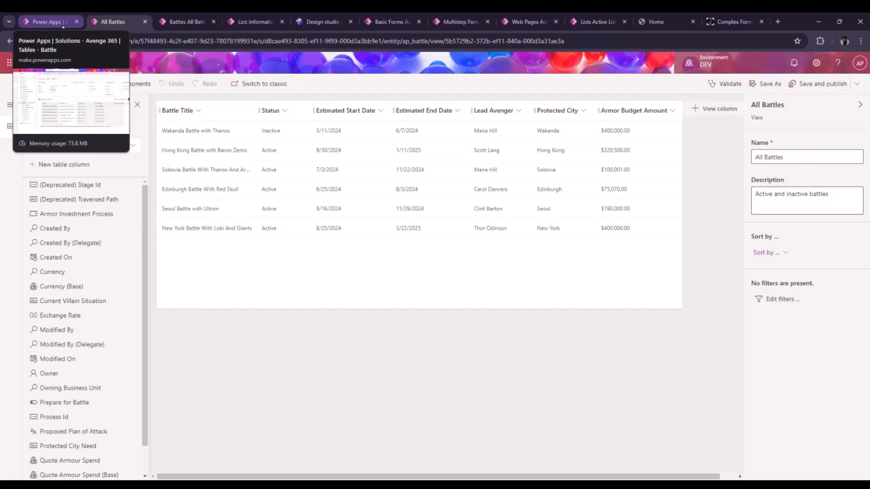
Return to the Battle table overview in Avenge 365 and select Forms under Data experiences.
{"action": "left_click", "coordinate": [47, 21]}
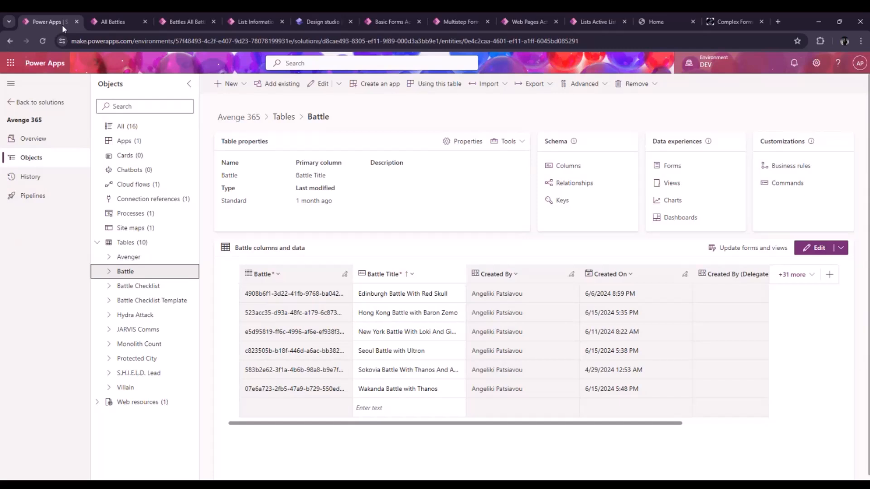
{"action": "mouse_move", "coordinate": [671, 165]}
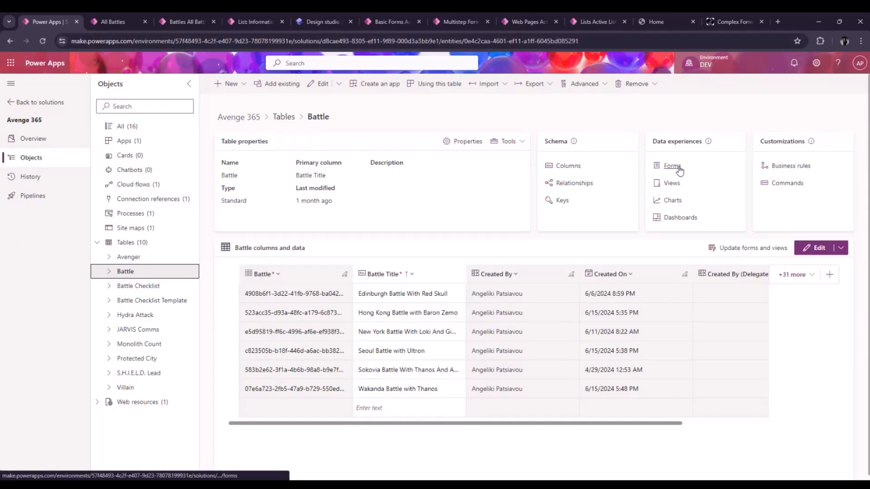
{"action": "left_click", "coordinate": [672, 165]}
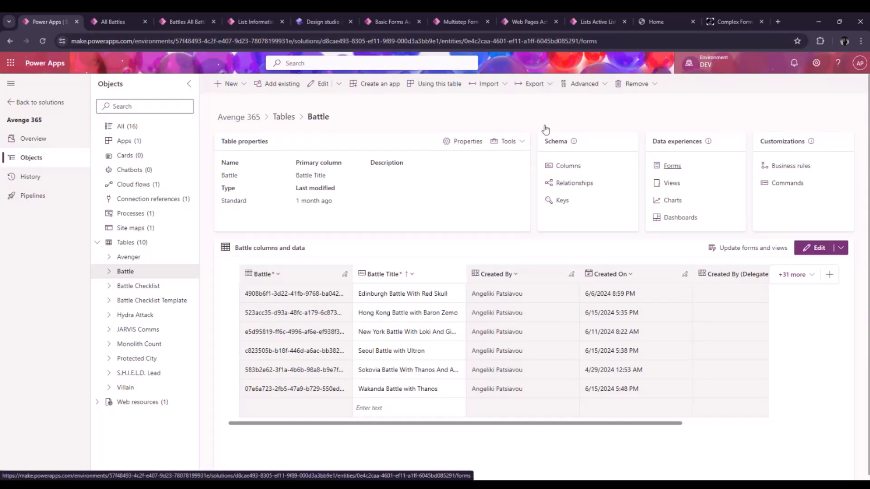
List the Battle table's five forms, including the portal create-and-edit and read-only forms.
{"action": "left_click", "coordinate": [671, 165]}
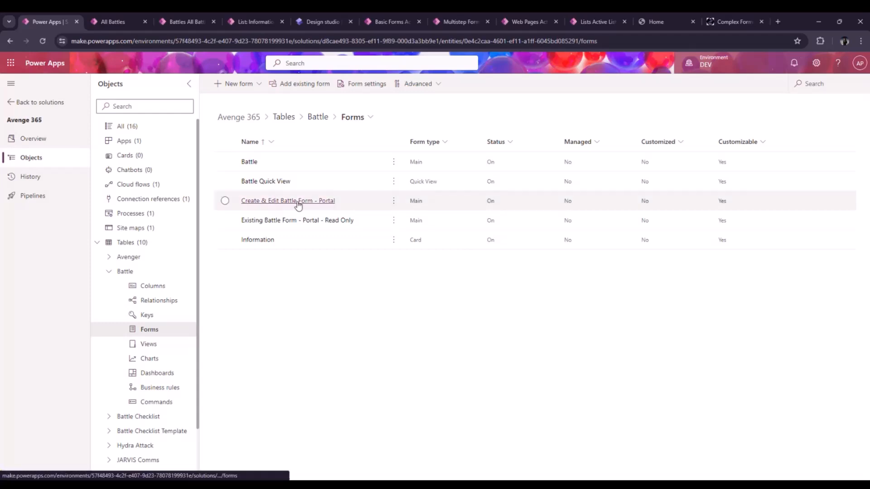
{"action": "mouse_move", "coordinate": [335, 205]}
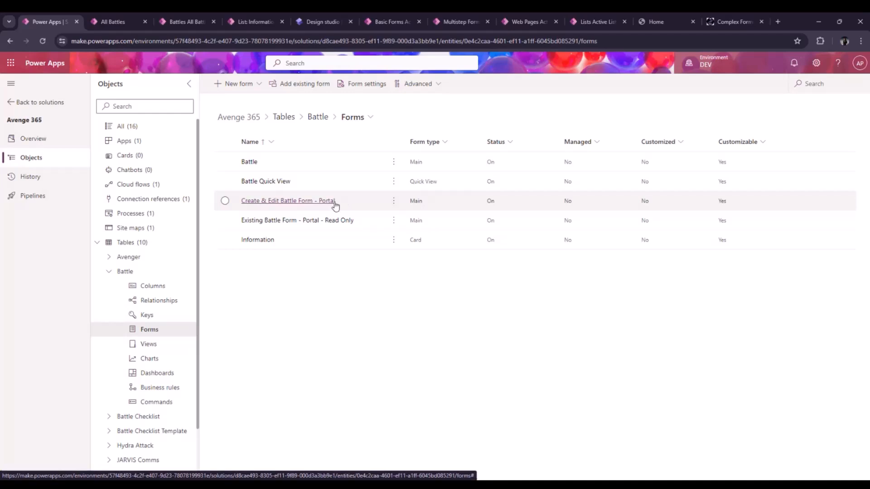
{"action": "mouse_move", "coordinate": [338, 181]}
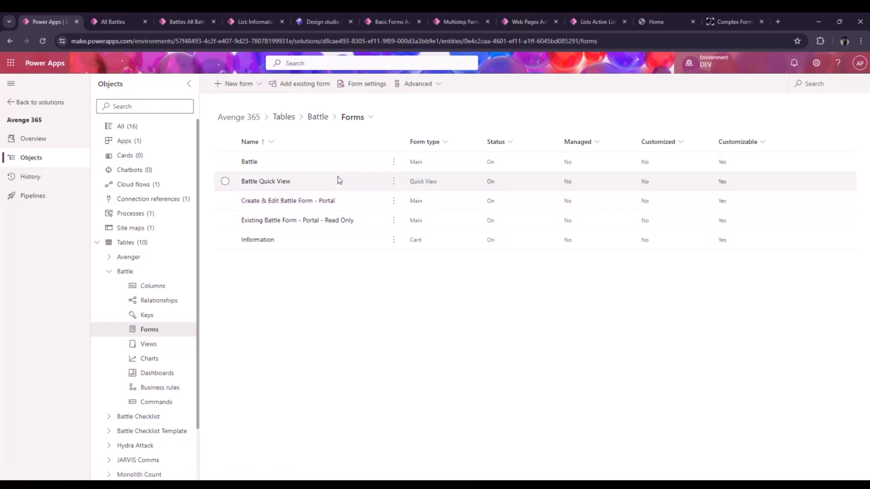
{"action": "mouse_move", "coordinate": [358, 200]}
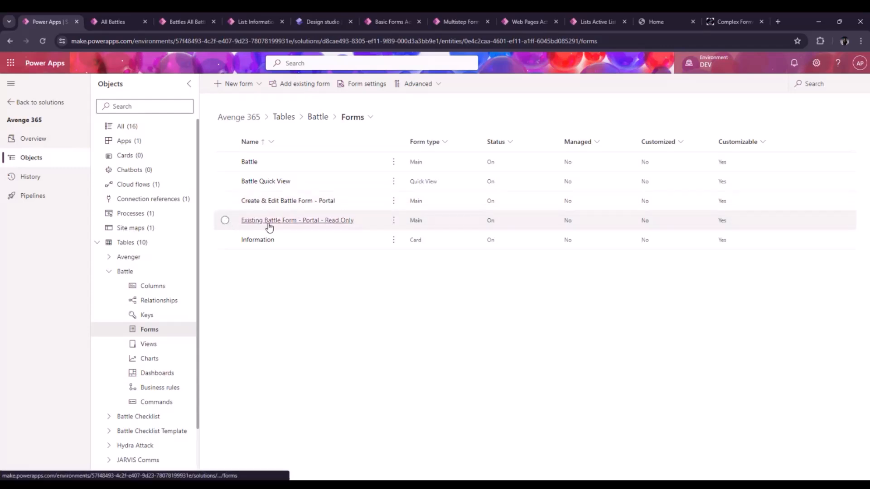
{"action": "mouse_move", "coordinate": [358, 228]}
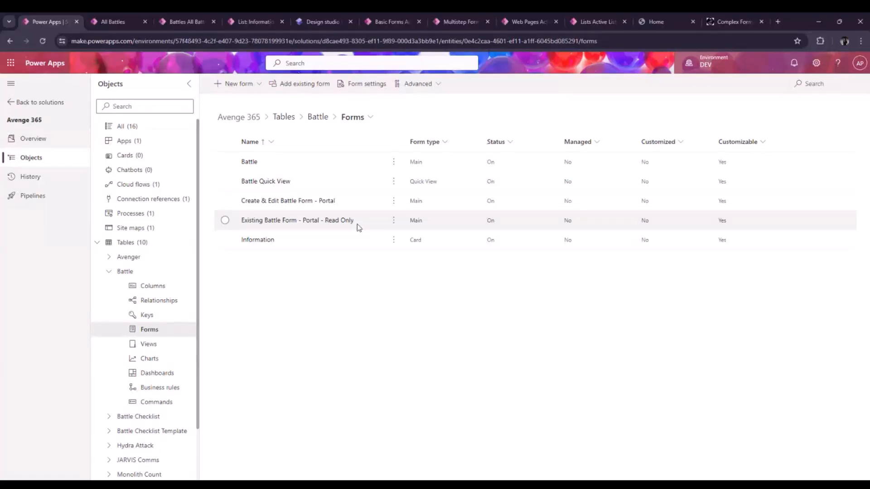
{"action": "mouse_move", "coordinate": [359, 215]}
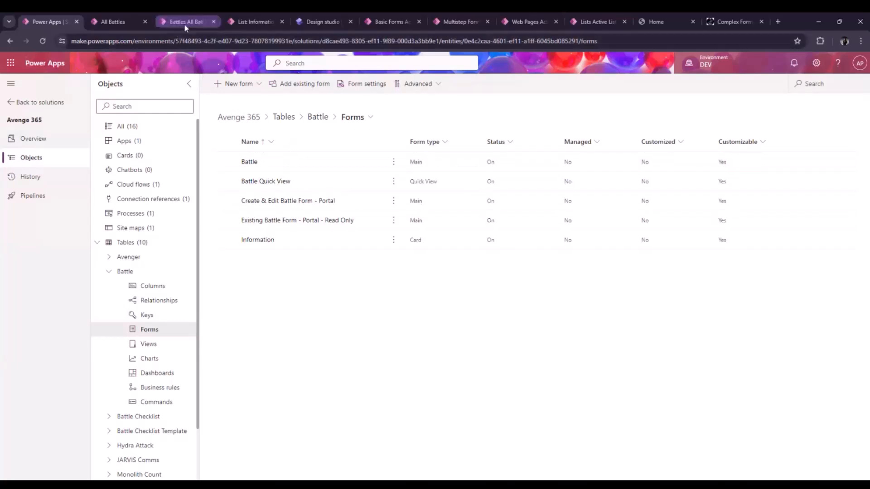
{"action": "mouse_move", "coordinate": [255, 21]}
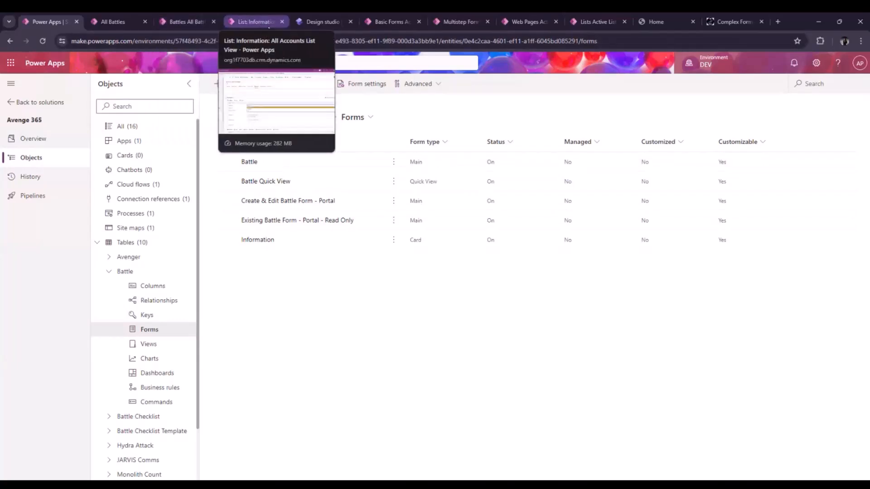
View the Active Battle Support page design, then list the four active basic forms.
{"action": "left_click", "coordinate": [321, 22]}
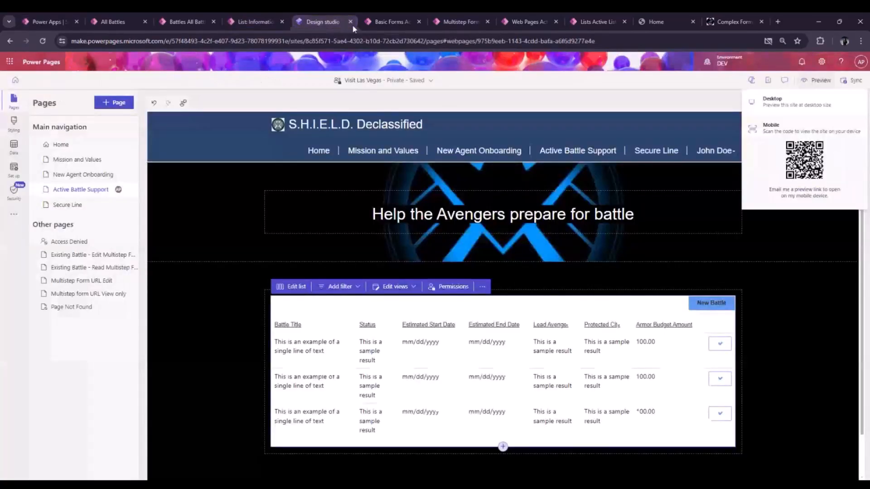
{"action": "mouse_move", "coordinate": [323, 22]}
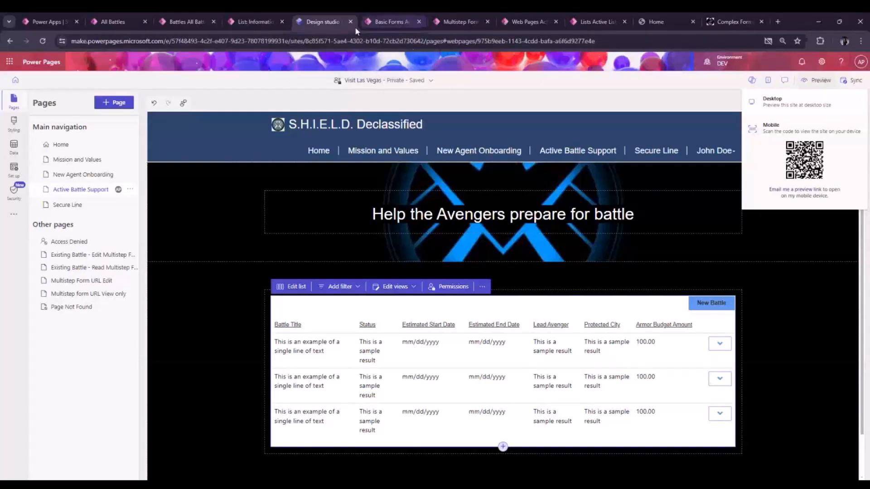
{"action": "left_click", "coordinate": [390, 22]}
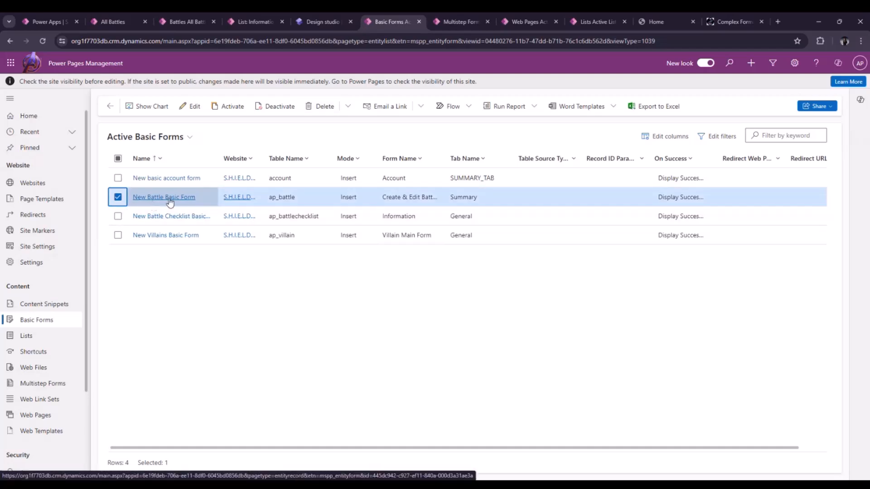
{"action": "left_click", "coordinate": [163, 197]}
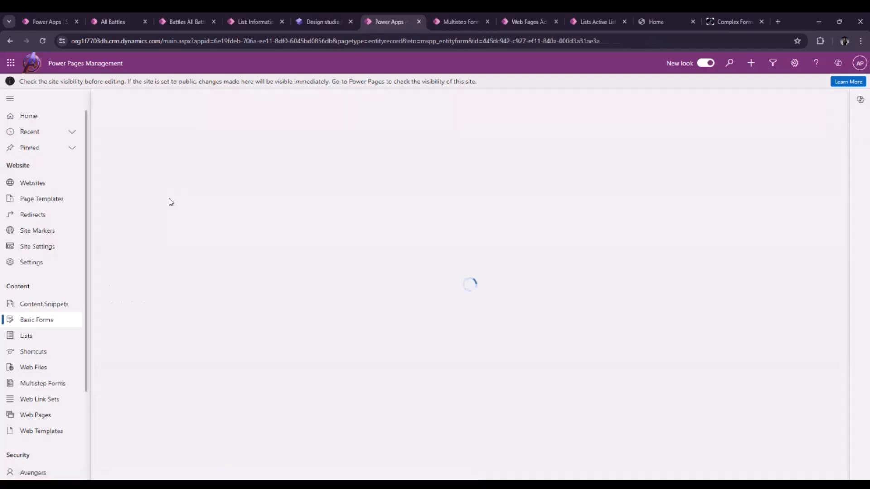
{"action": "mouse_move", "coordinate": [514, 158]}
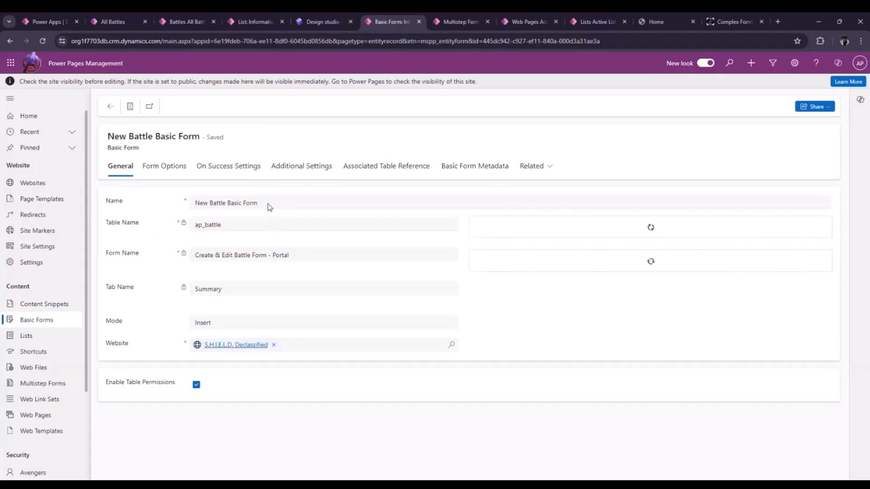
{"action": "mouse_move", "coordinate": [244, 231]}
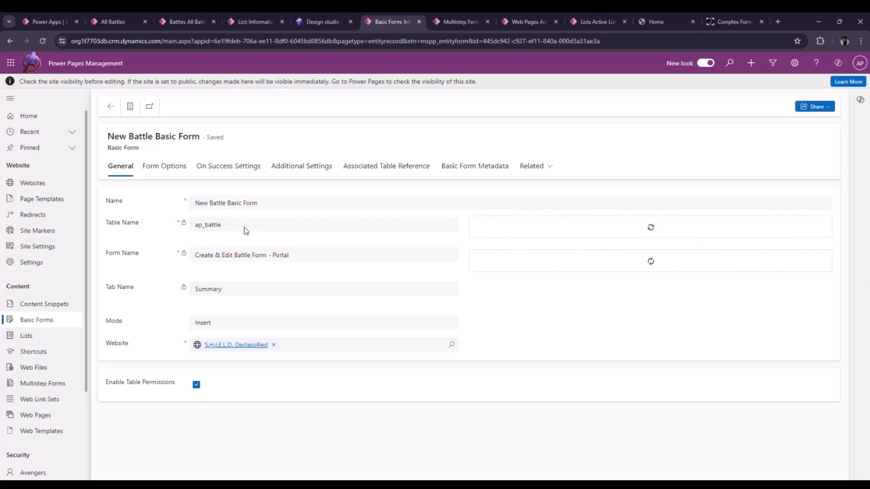
{"action": "mouse_move", "coordinate": [541, 233]}
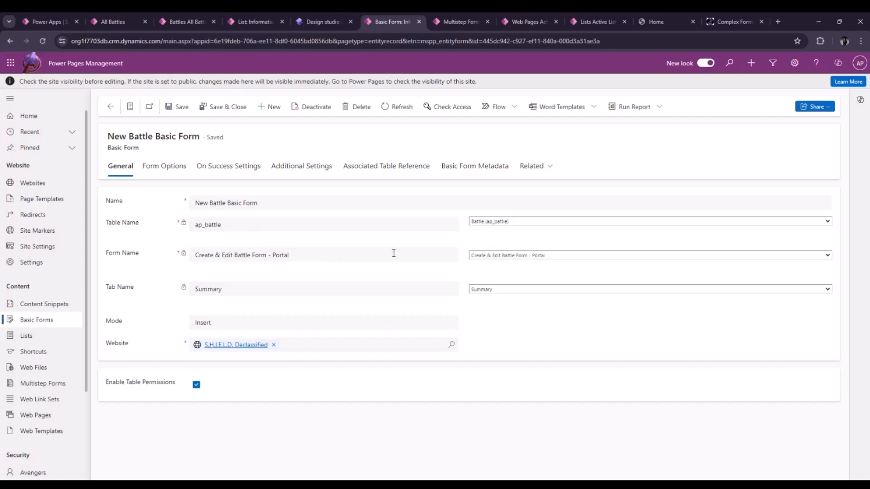
{"action": "mouse_move", "coordinate": [497, 257]}
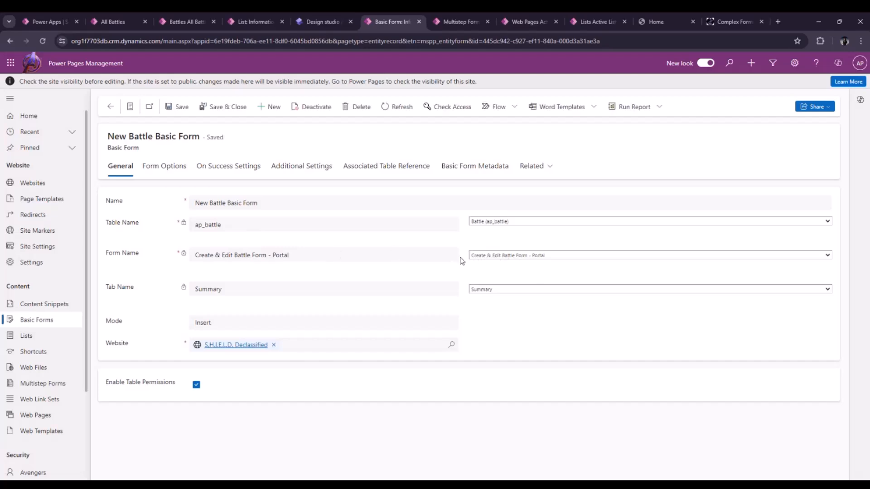
{"action": "mouse_move", "coordinate": [508, 299]}
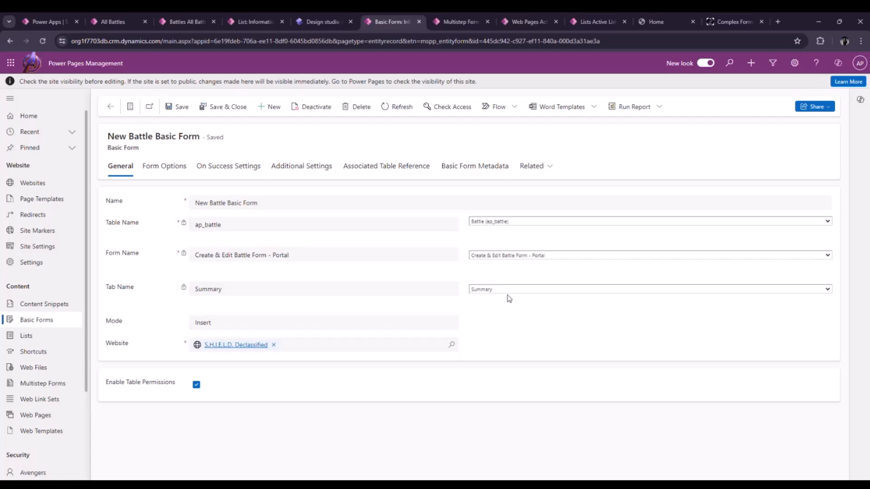
{"action": "mouse_move", "coordinate": [507, 293]}
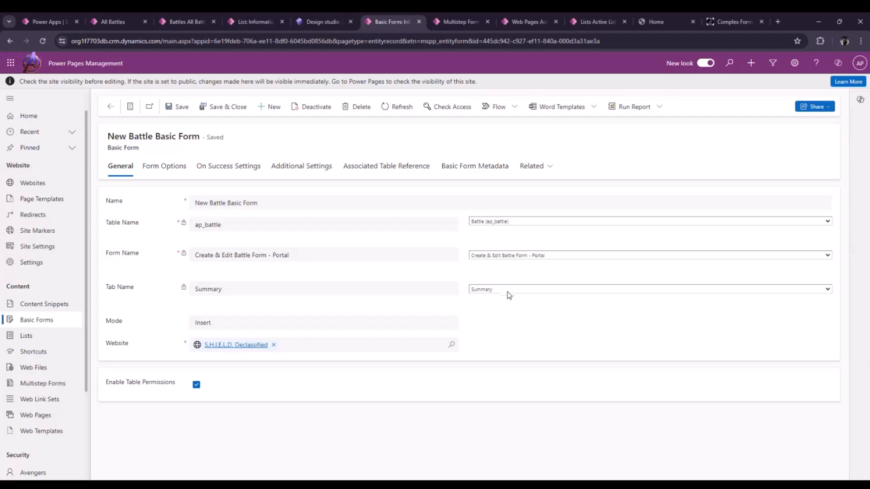
{"action": "mouse_move", "coordinate": [509, 354]}
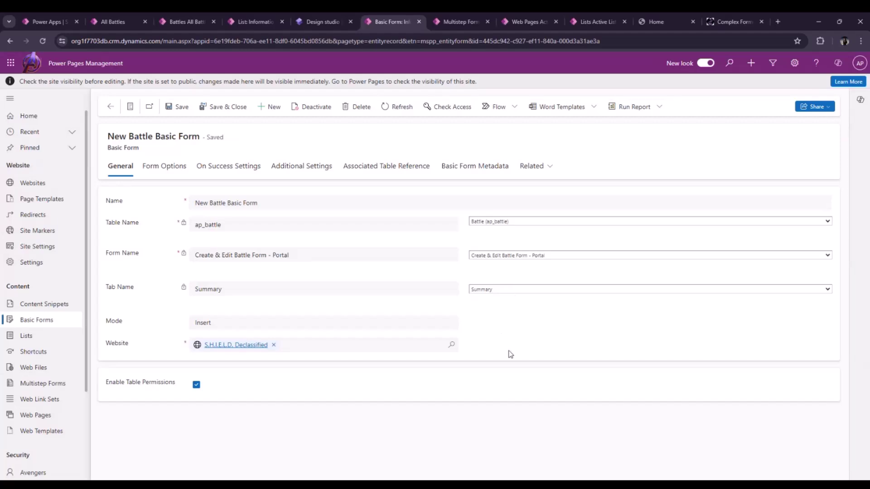
{"action": "mouse_move", "coordinate": [30, 288]}
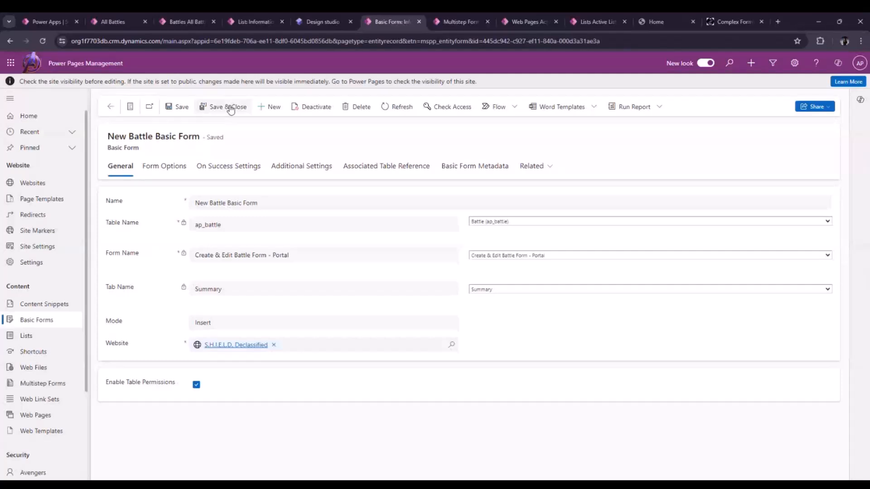
{"action": "left_click", "coordinate": [228, 107]}
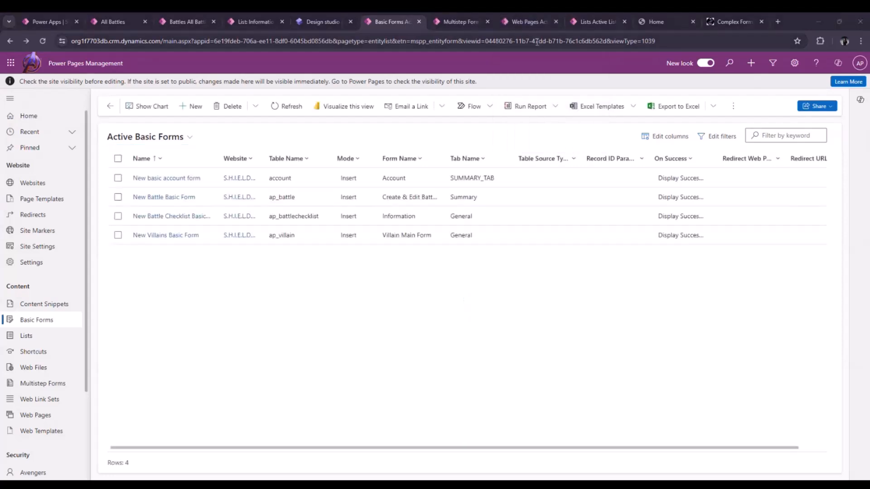
{"action": "mouse_move", "coordinate": [310, 37]}
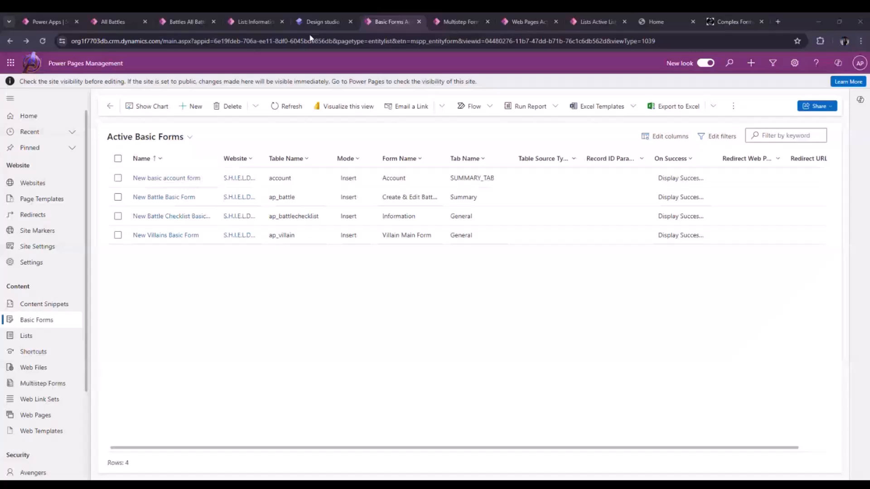
Deselect the Read form row in Multistep Forms and open 'Existing Battle - Edit Multistep Form'.
{"action": "left_click", "coordinate": [460, 22]}
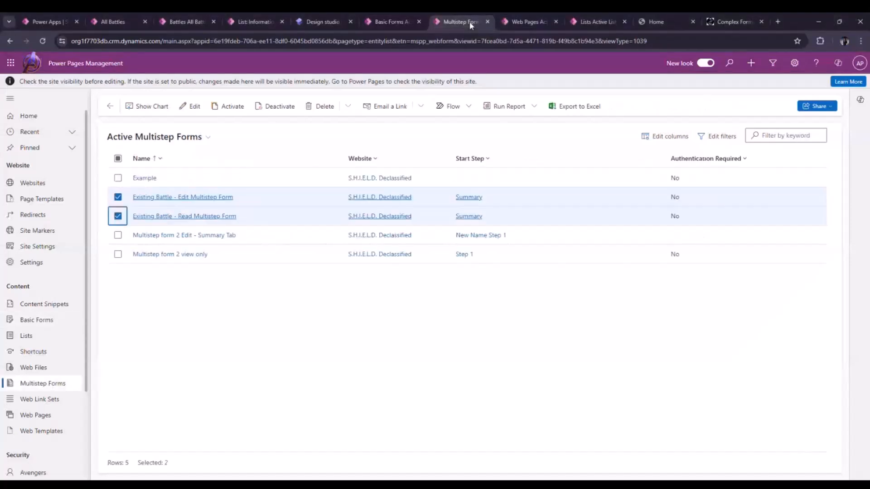
{"action": "mouse_move", "coordinate": [215, 322]}
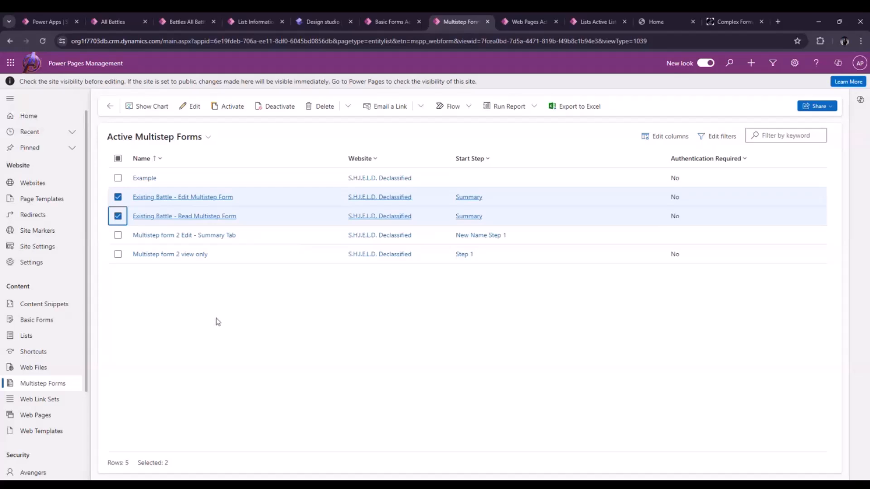
{"action": "left_click", "coordinate": [118, 216]}
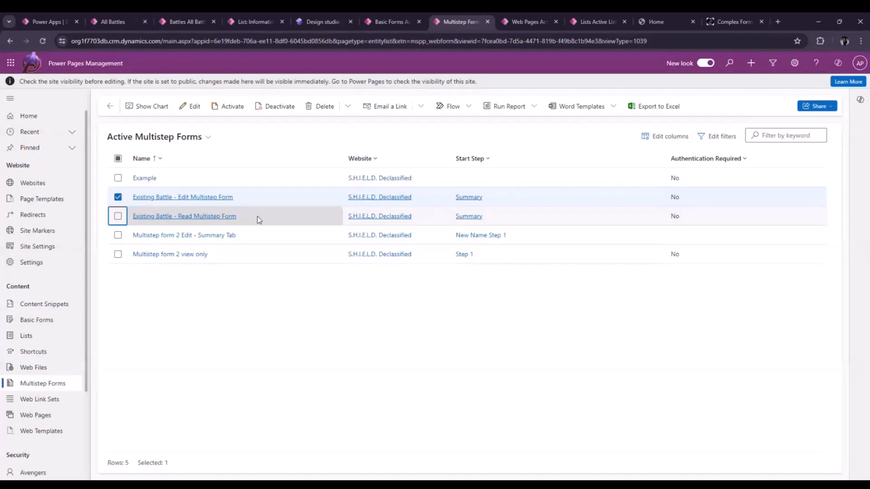
{"action": "left_click", "coordinate": [183, 197]}
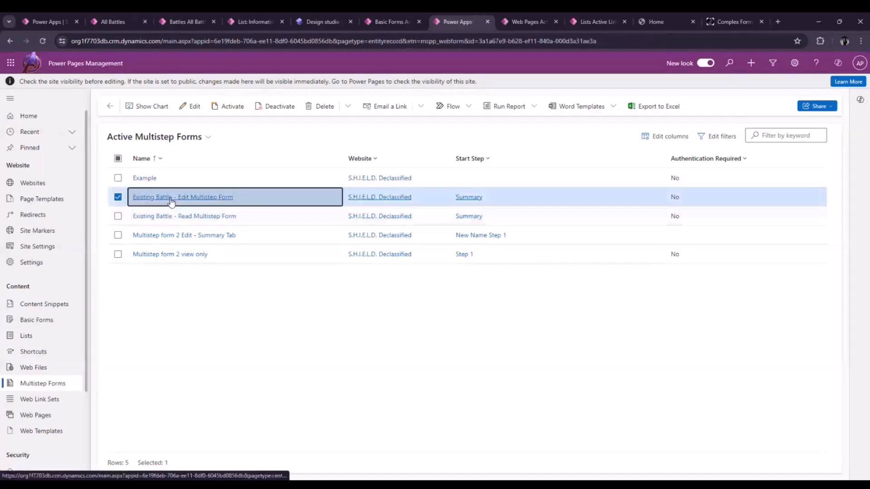
{"action": "left_click", "coordinate": [183, 197]}
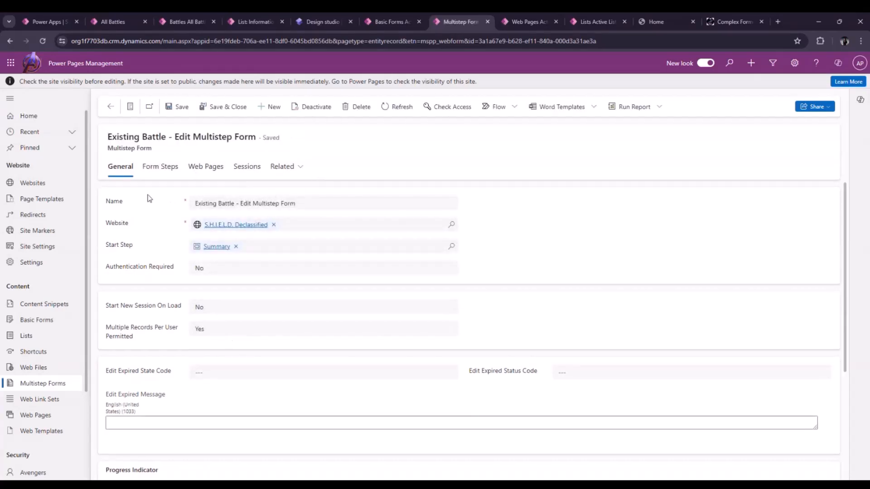
{"action": "mouse_move", "coordinate": [170, 235]}
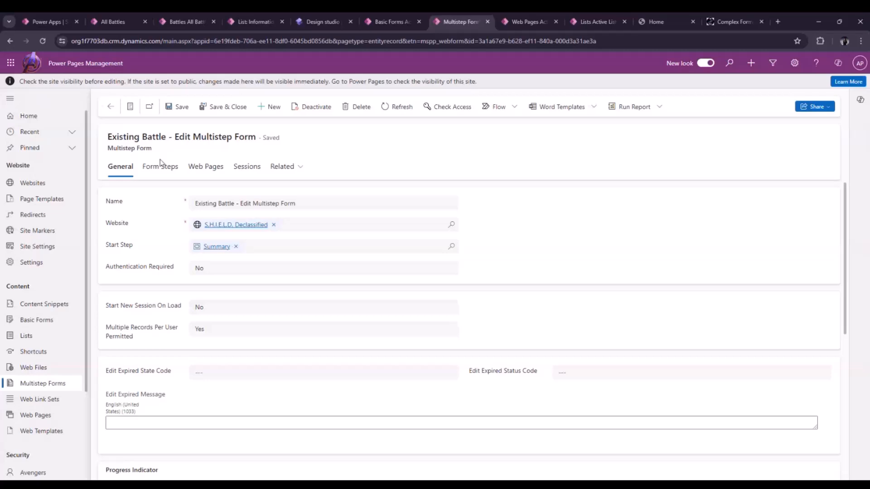
Review the Summary step's General settings and edit-mode form definition, then return to the steps list.
{"action": "left_click", "coordinate": [161, 166]}
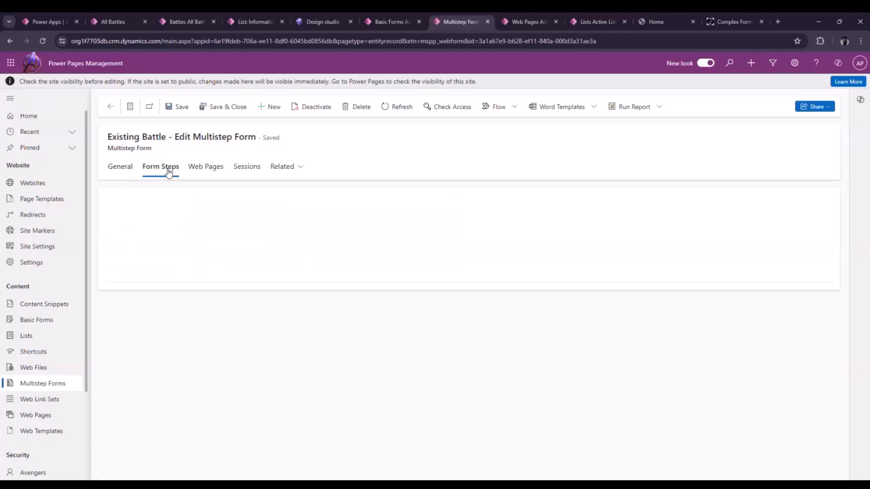
{"action": "left_click", "coordinate": [160, 166]}
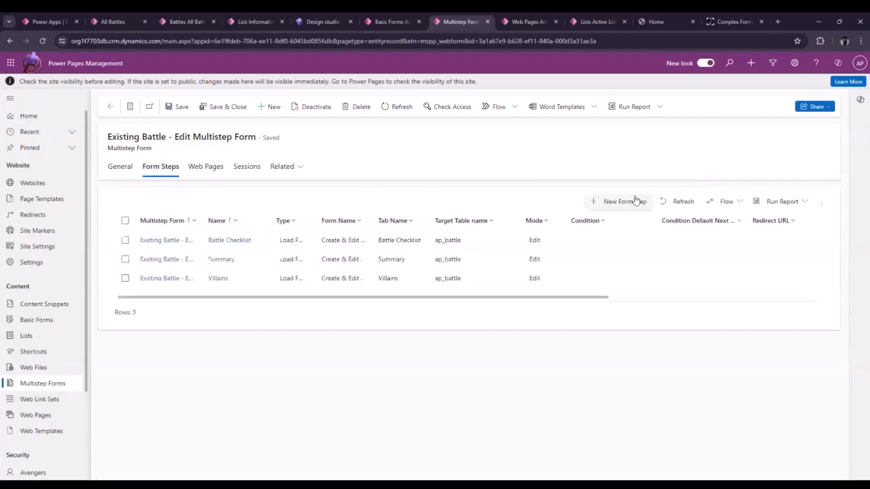
{"action": "mouse_move", "coordinate": [342, 183]}
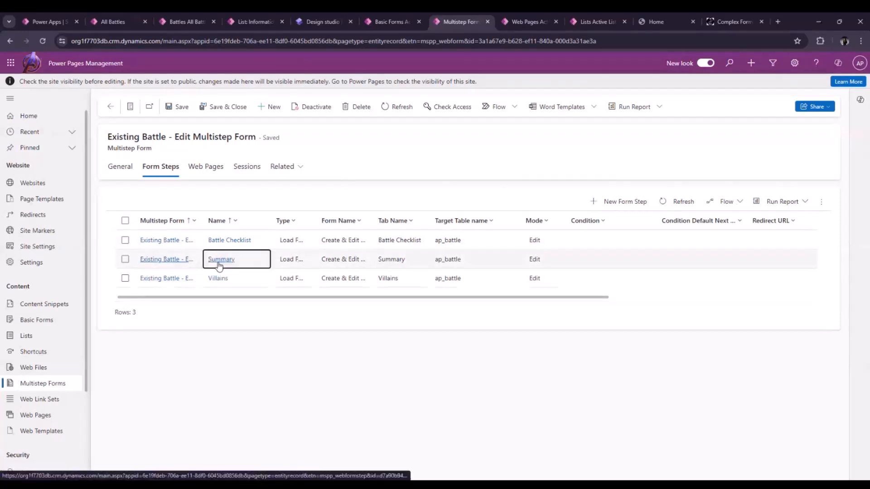
{"action": "left_click", "coordinate": [221, 259]}
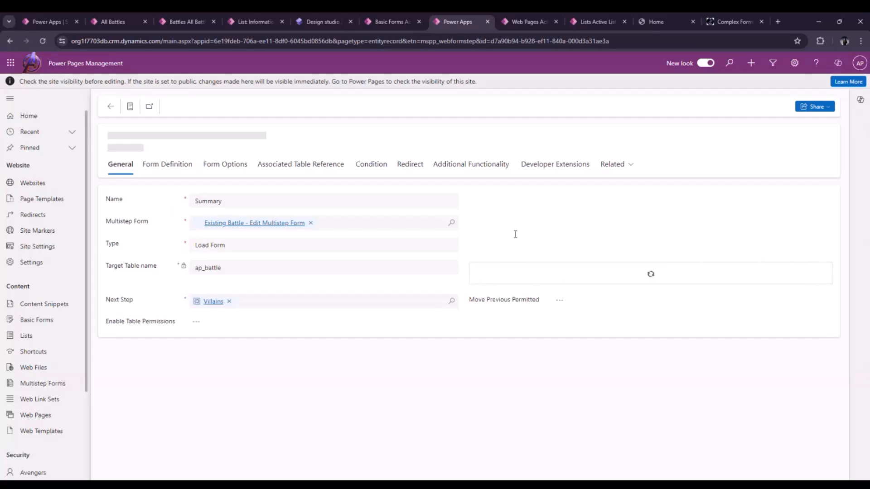
{"action": "mouse_move", "coordinate": [271, 242]}
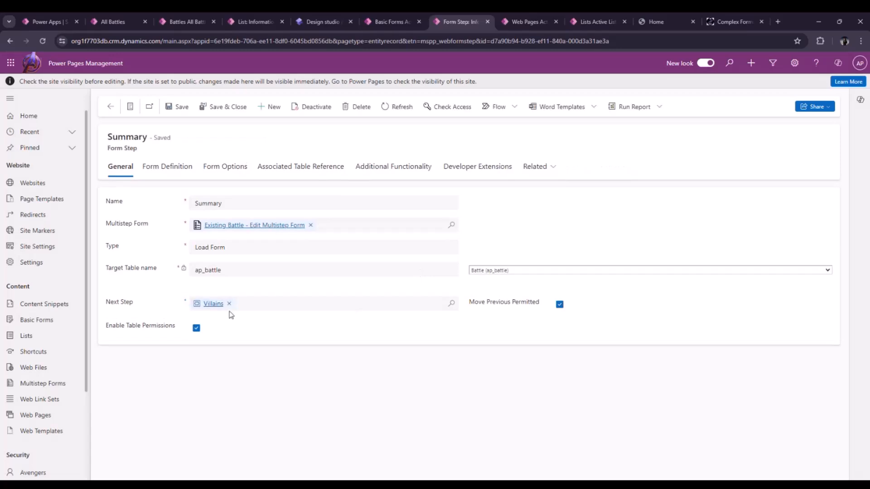
{"action": "mouse_move", "coordinate": [168, 166]}
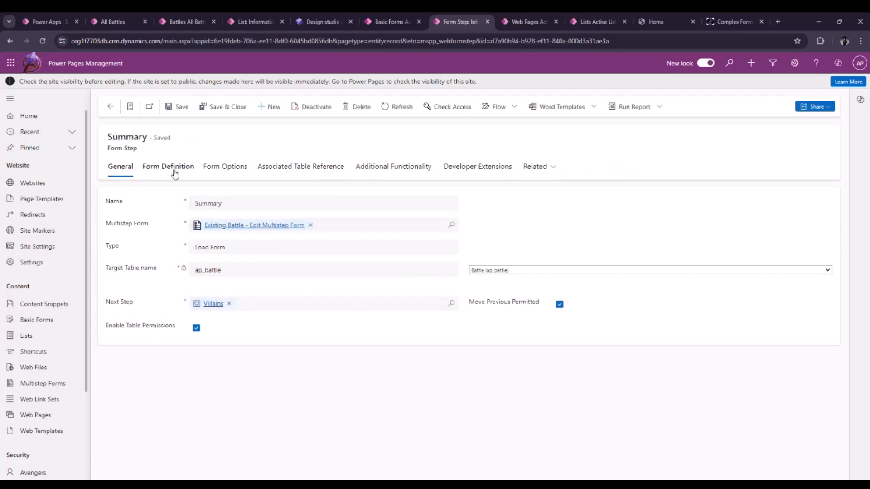
{"action": "left_click", "coordinate": [168, 167]}
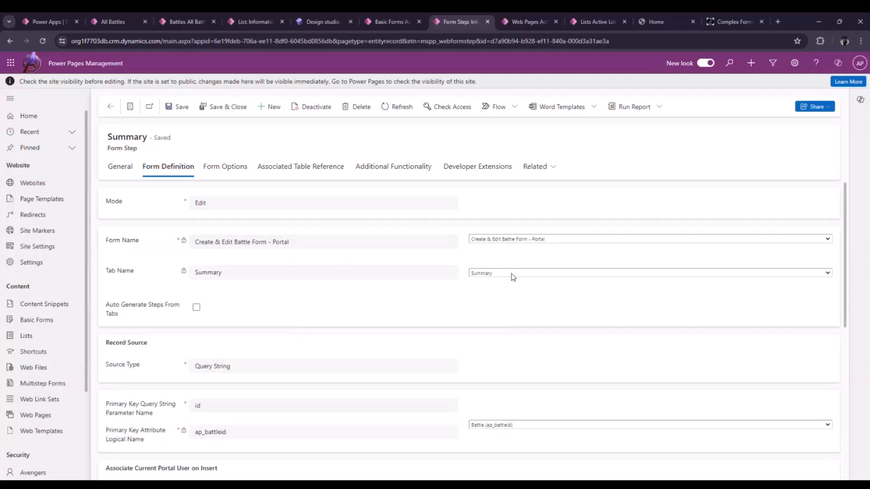
{"action": "mouse_move", "coordinate": [111, 109]}
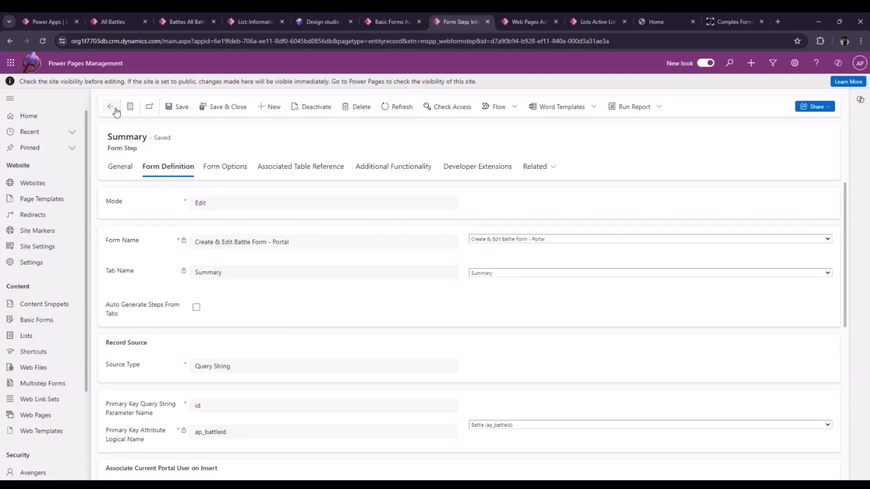
{"action": "left_click", "coordinate": [110, 106]}
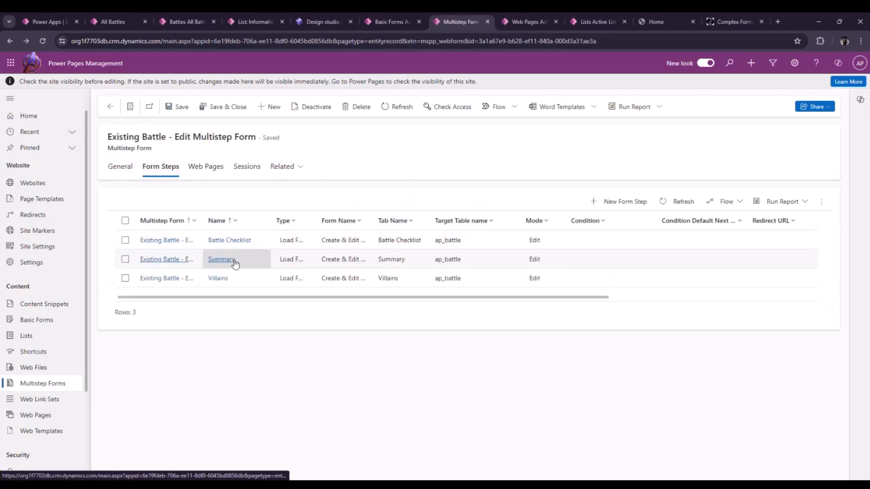
{"action": "mouse_move", "coordinate": [300, 339]}
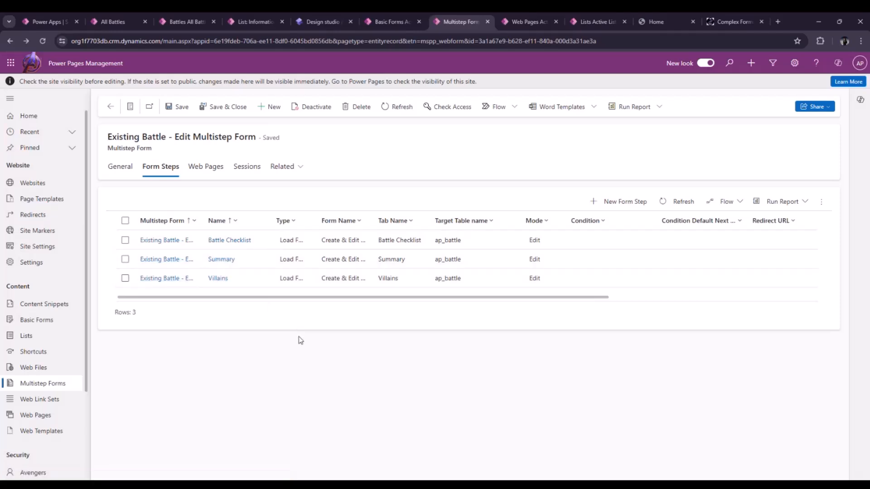
{"action": "mouse_move", "coordinate": [263, 302]}
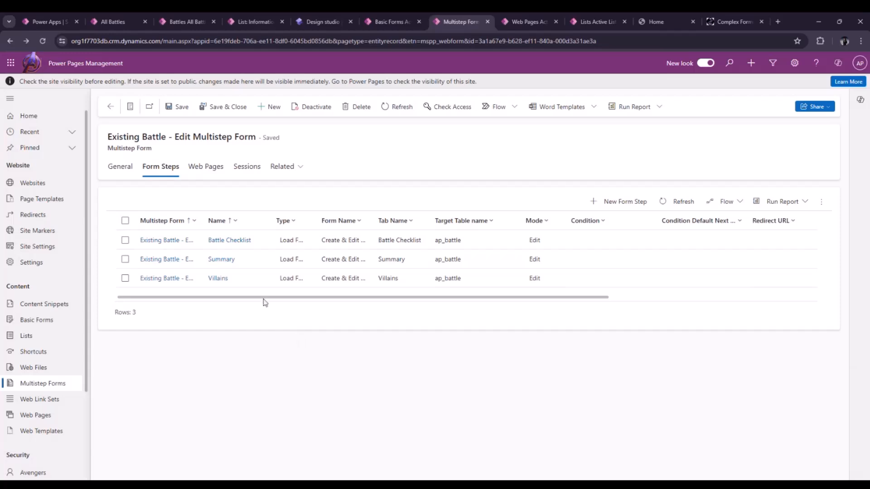
{"action": "mouse_move", "coordinate": [221, 260]}
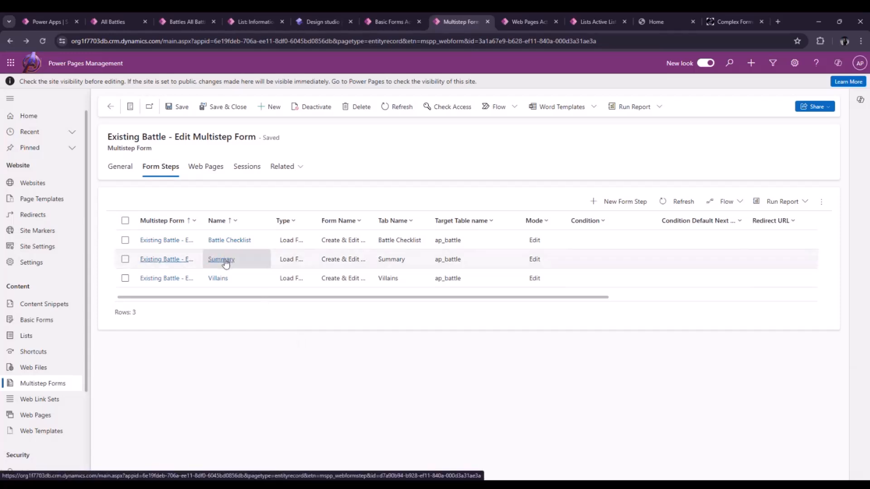
{"action": "mouse_move", "coordinate": [304, 315]}
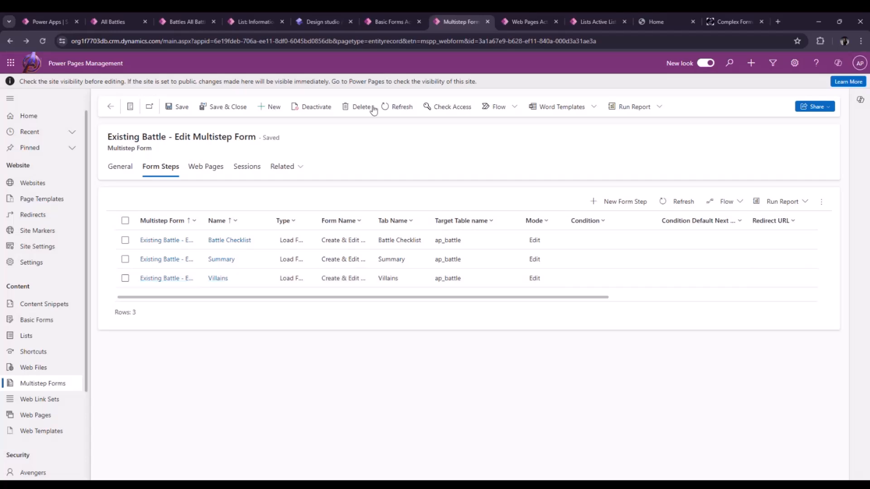
{"action": "mouse_move", "coordinate": [109, 106]}
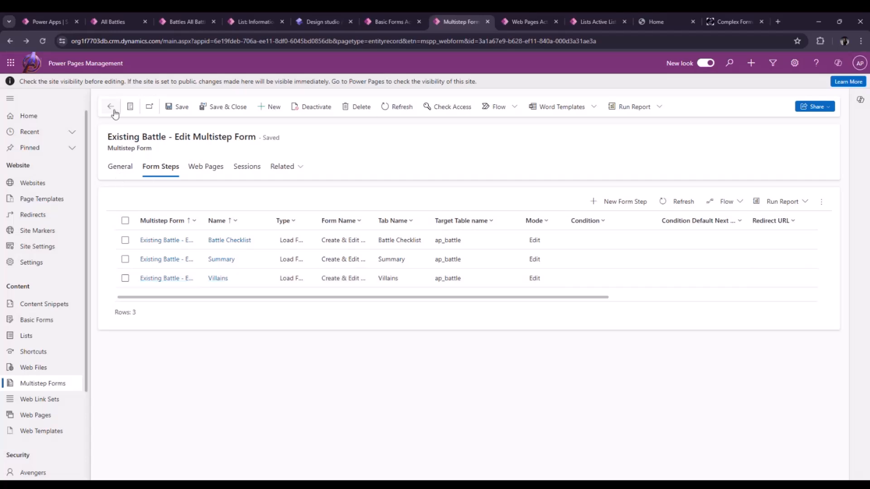
Reopen the Edit Multistep Form and view its linked web page under Active Battle Support.
{"action": "left_click", "coordinate": [111, 106]}
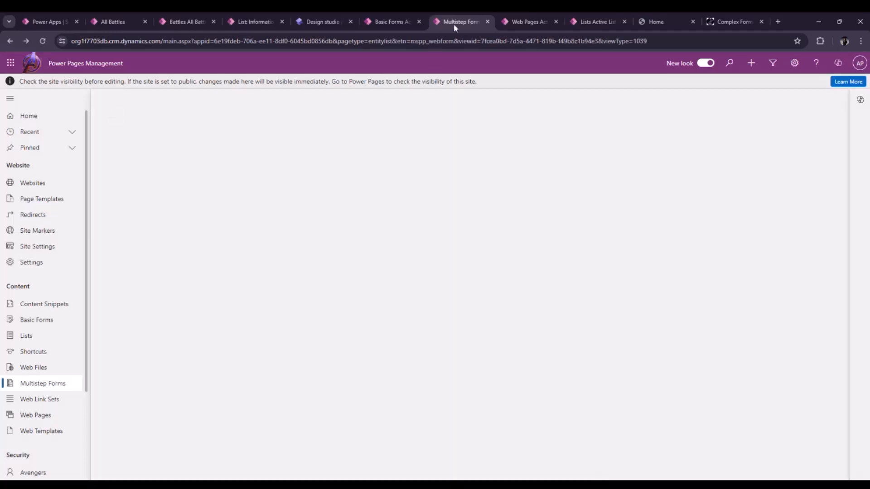
{"action": "left_click", "coordinate": [42, 383]}
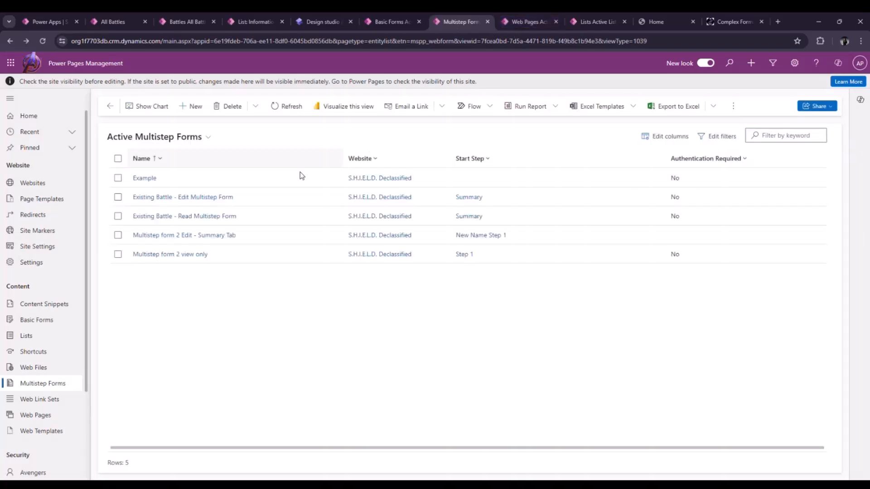
{"action": "left_click", "coordinate": [144, 177]}
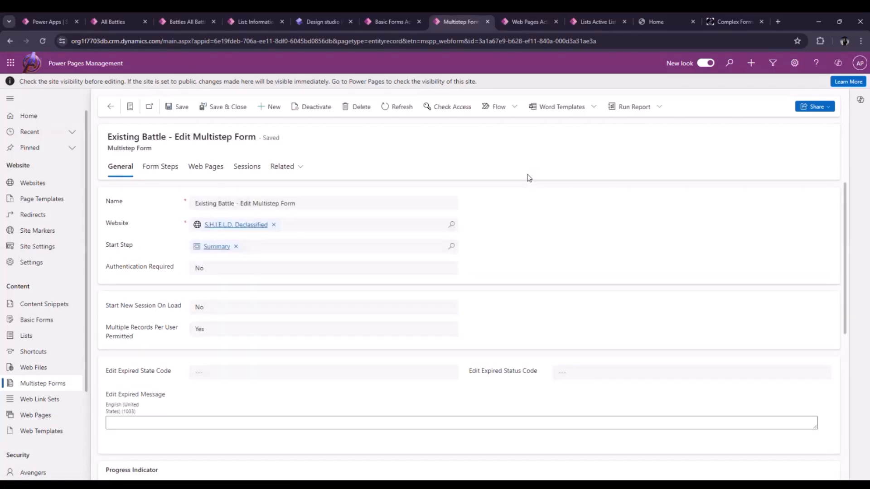
{"action": "mouse_move", "coordinate": [502, 180]}
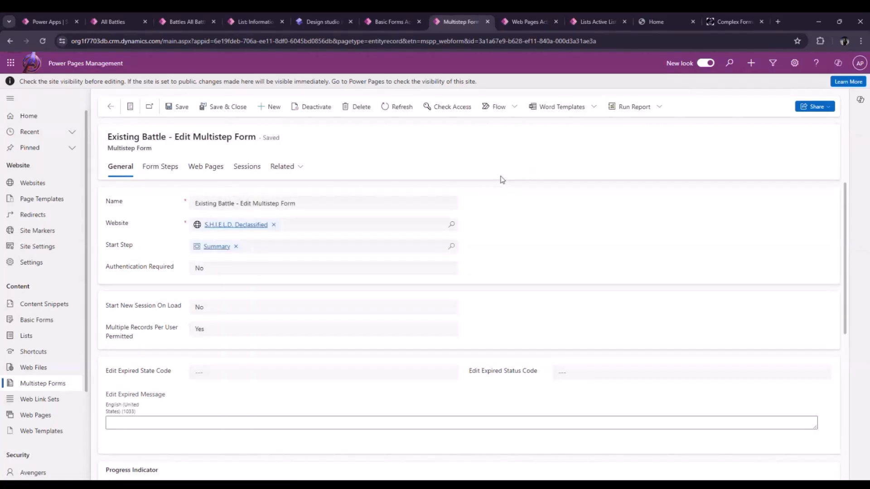
{"action": "left_click", "coordinate": [206, 166]}
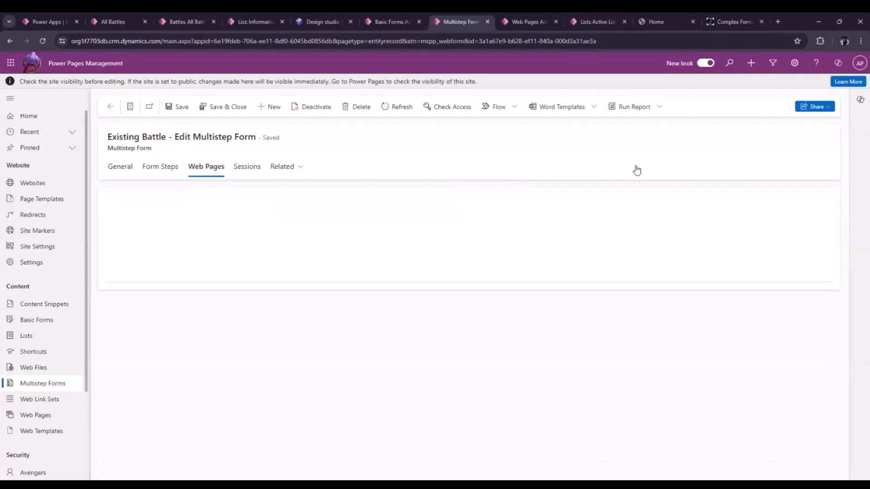
{"action": "mouse_move", "coordinate": [662, 199]}
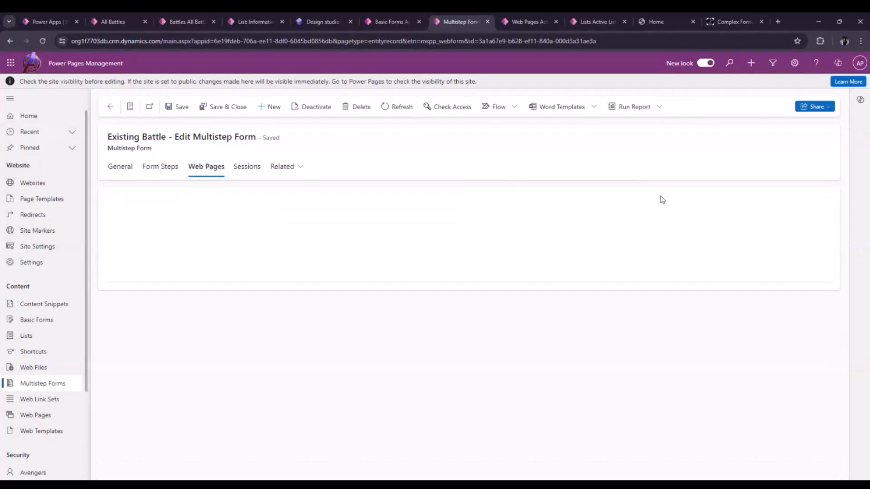
{"action": "left_click", "coordinate": [206, 166]}
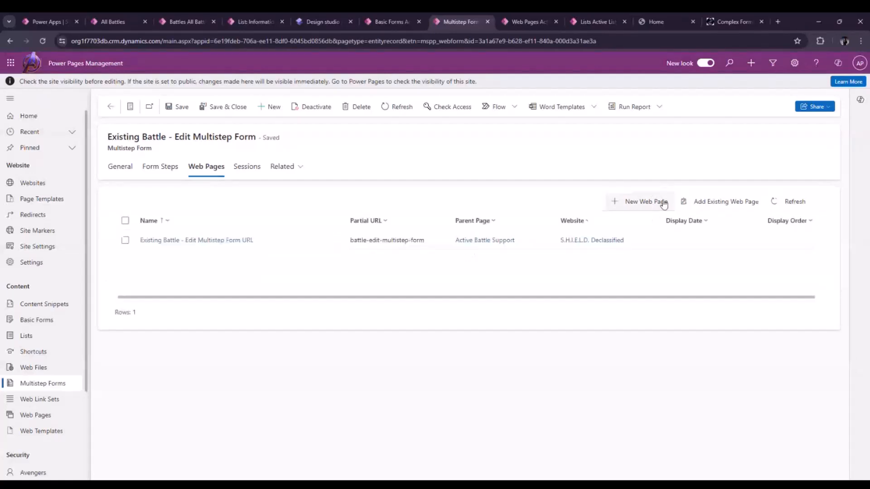
{"action": "mouse_move", "coordinate": [593, 279]}
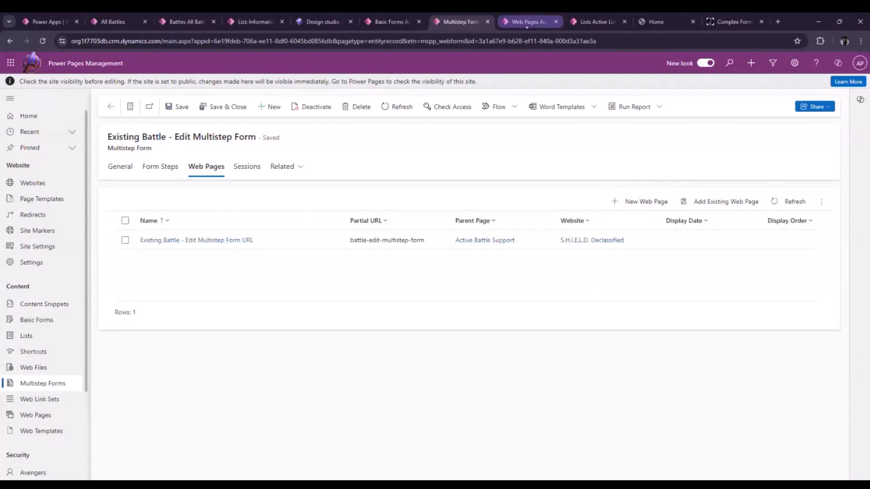
{"action": "mouse_move", "coordinate": [528, 22]}
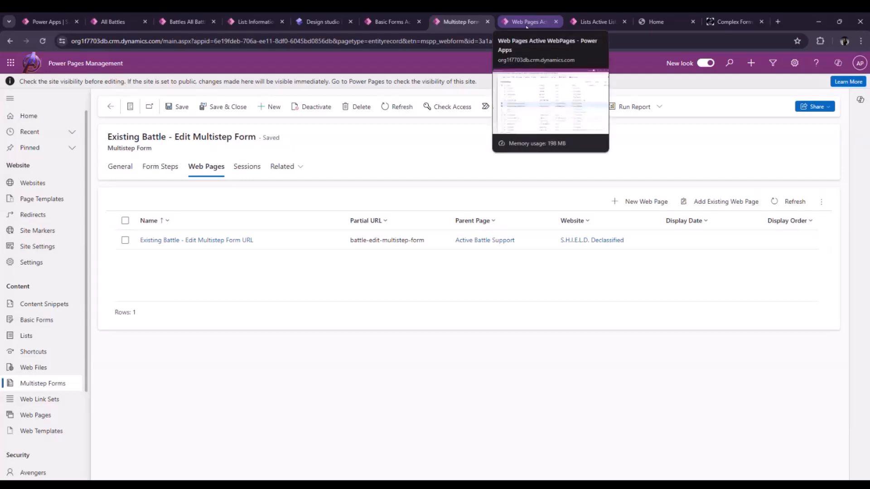
{"action": "mouse_move", "coordinate": [324, 22]}
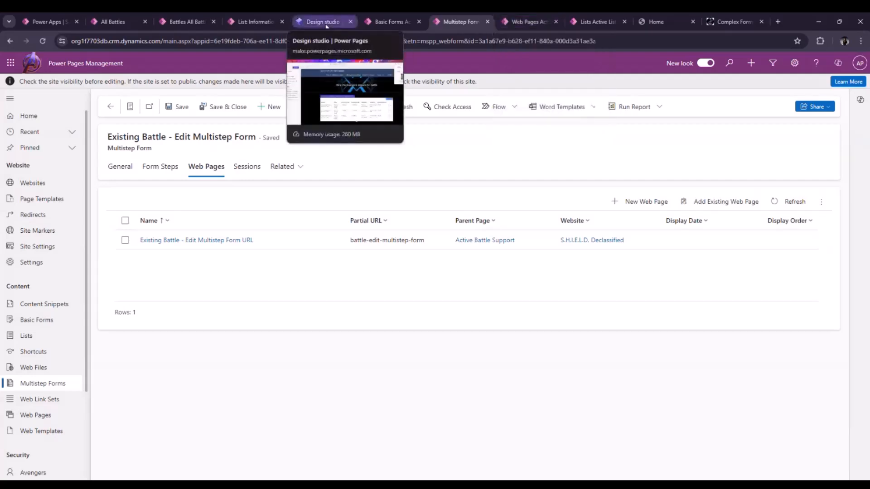
{"action": "mouse_move", "coordinate": [324, 22]}
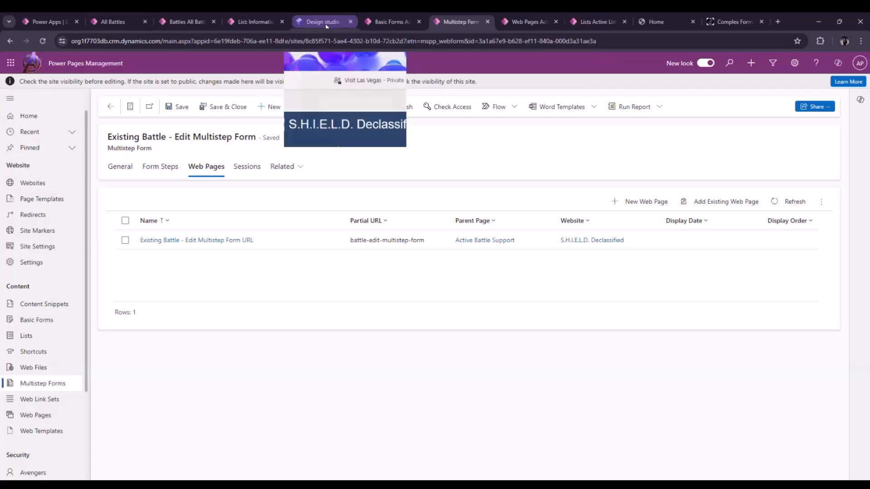
Preview the Edit Multistep Form page's Summary step, then open the Read Multistep Form page.
{"action": "left_click", "coordinate": [323, 22]}
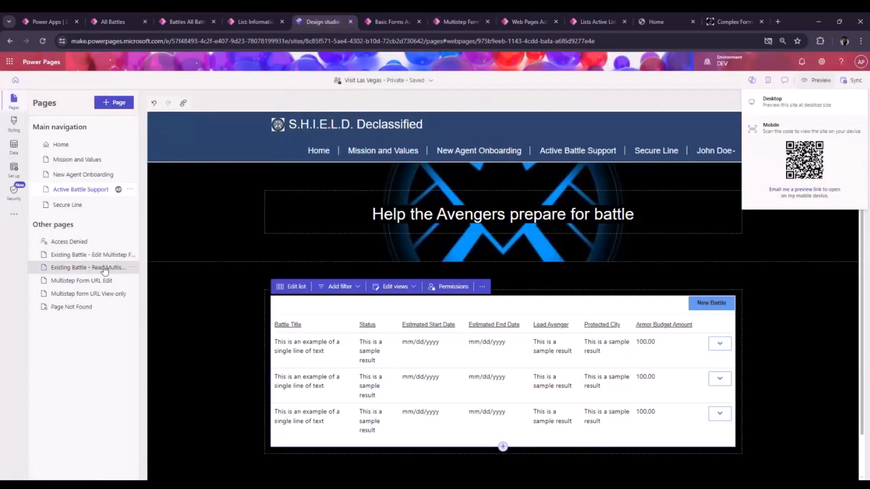
{"action": "left_click", "coordinate": [92, 255]}
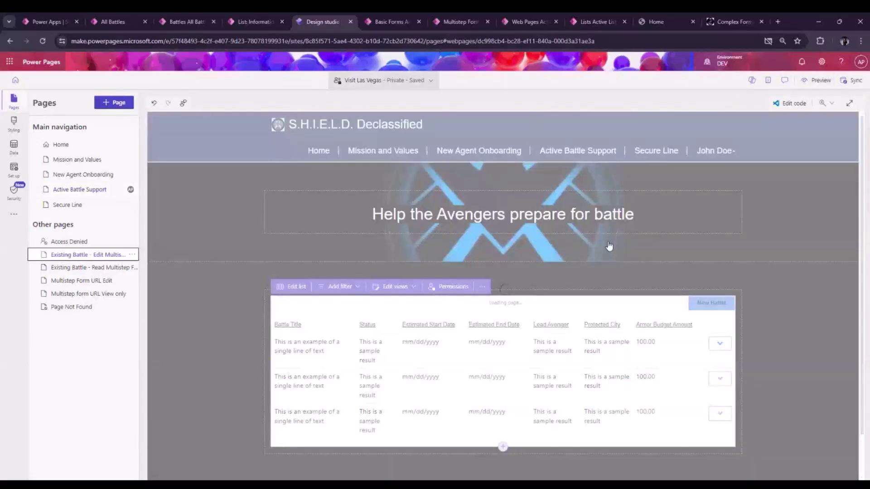
{"action": "mouse_move", "coordinate": [588, 291]}
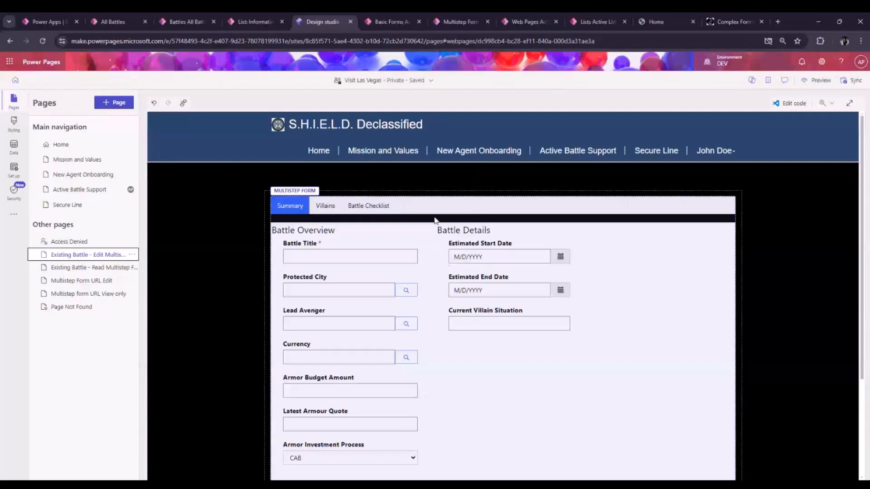
{"action": "scroll", "scroll_direction": "down", "scroll_amount": 3}
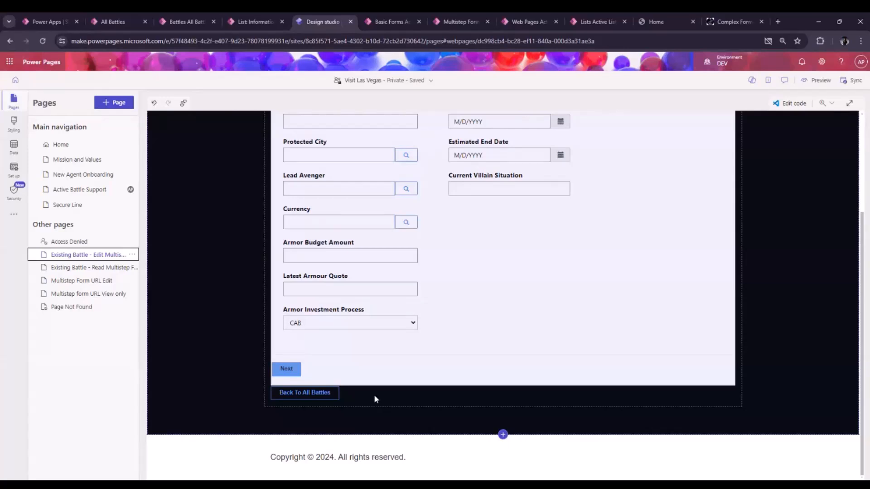
{"action": "mouse_move", "coordinate": [370, 400]}
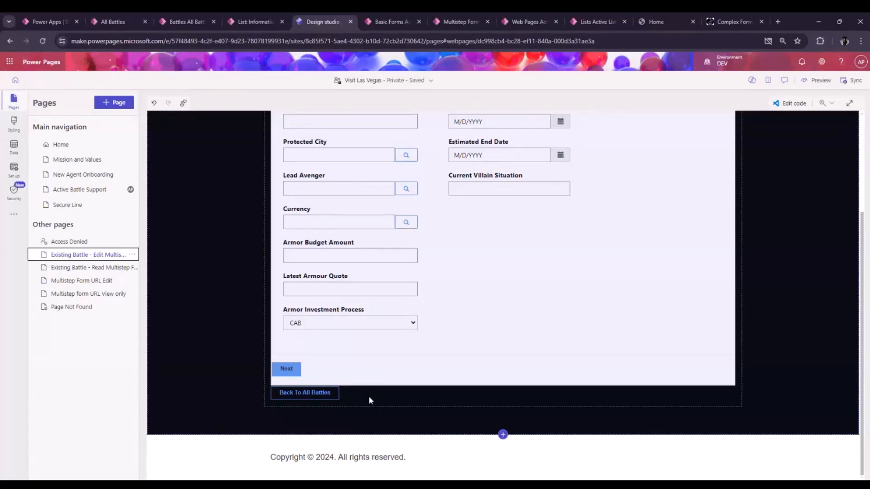
{"action": "scroll", "scroll_direction": "up", "scroll_amount": 3}
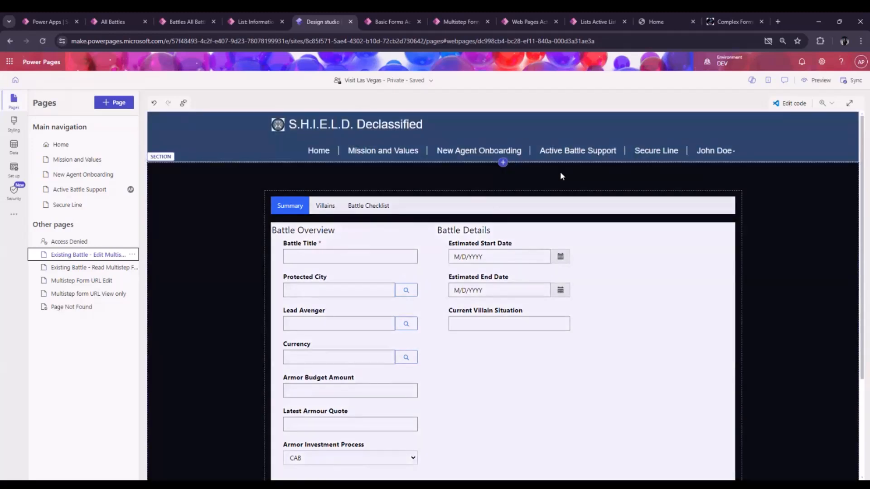
{"action": "scroll", "scroll_direction": "down", "scroll_amount": 3}
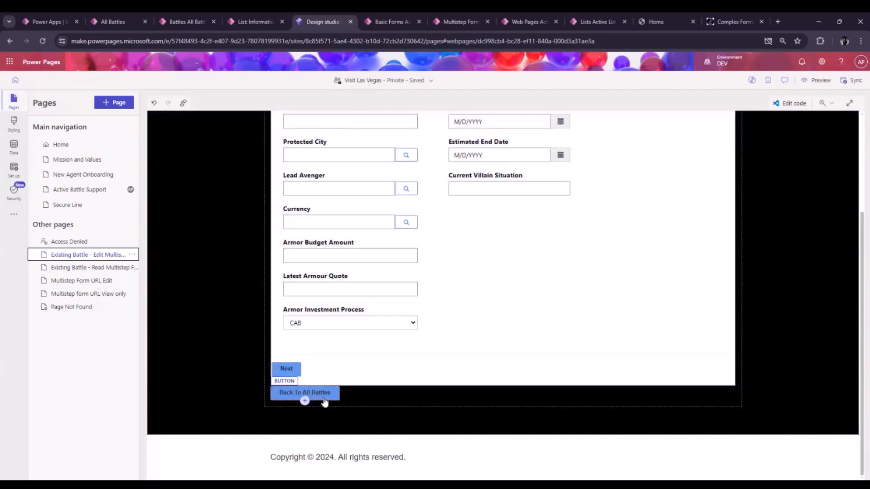
{"action": "scroll", "scroll_direction": "up", "scroll_amount": 3}
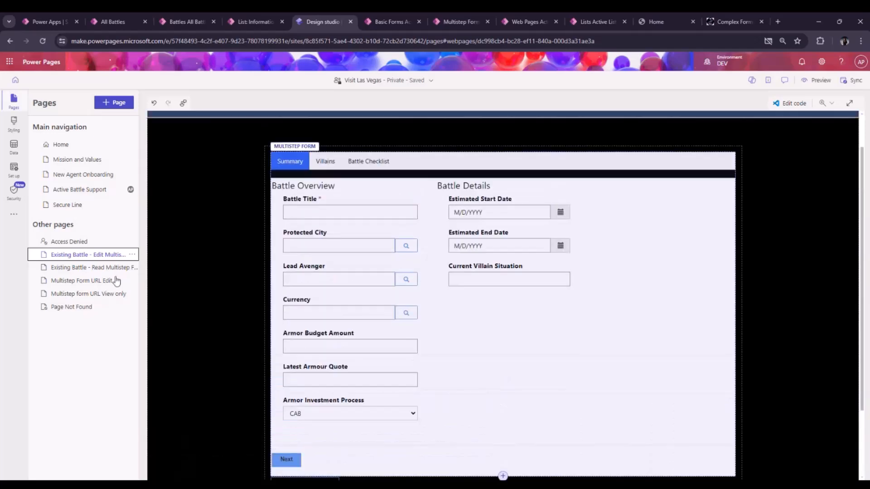
{"action": "left_click", "coordinate": [88, 267]}
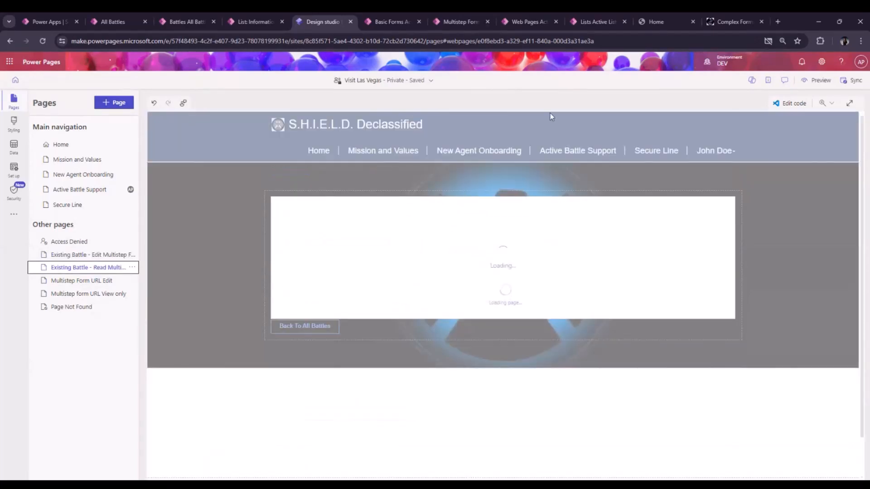
{"action": "mouse_move", "coordinate": [596, 22]}
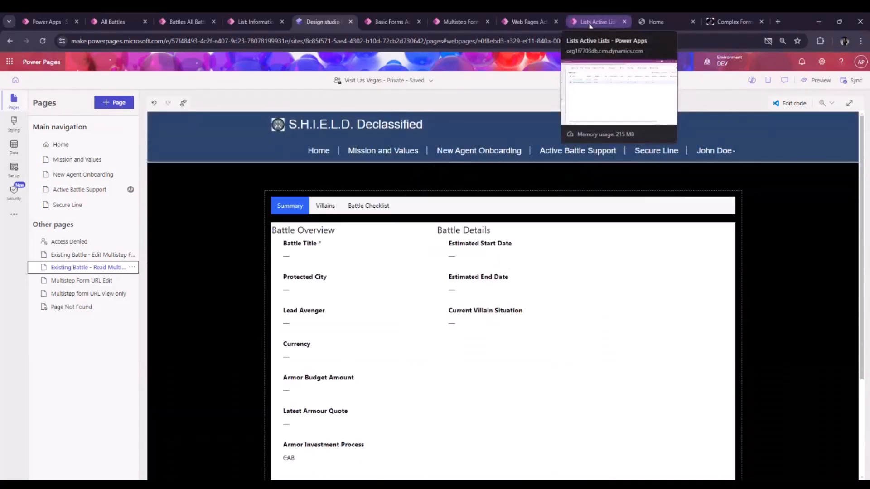
Open the S.H.I.E.L.D. Battle Support record from the active lists.
{"action": "left_click", "coordinate": [596, 22]}
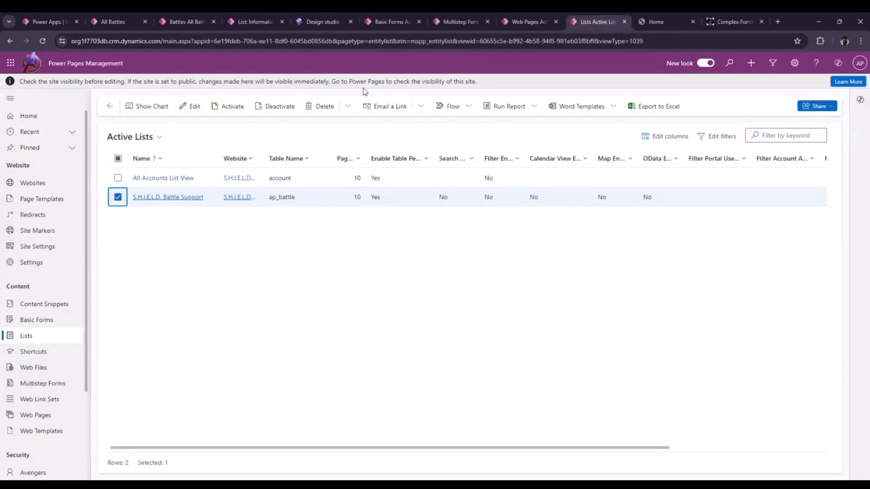
{"action": "mouse_move", "coordinate": [168, 197]}
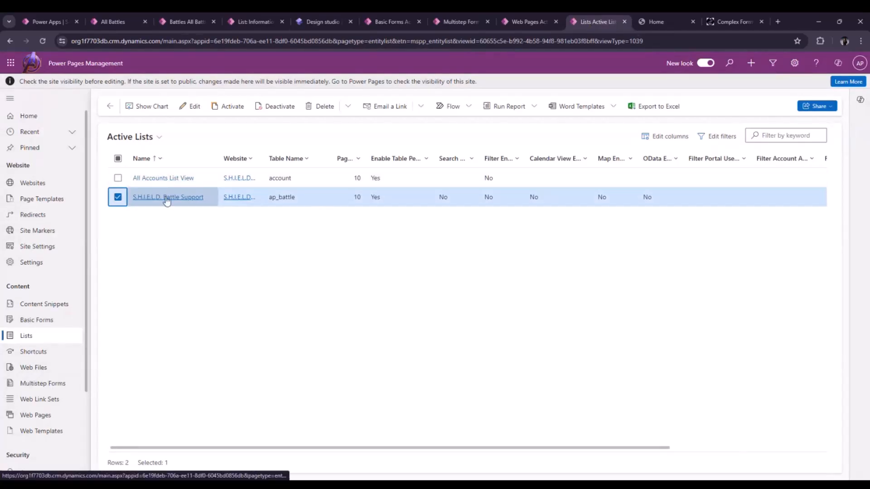
{"action": "left_click", "coordinate": [168, 197]}
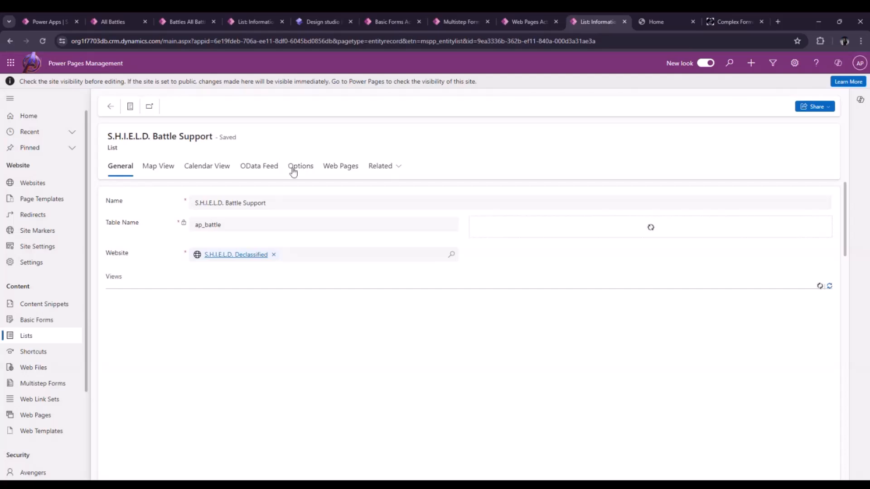
Review the grid actions: New Battle create, plus Details and Edit redirecting to multistep pages.
{"action": "left_click", "coordinate": [300, 166]}
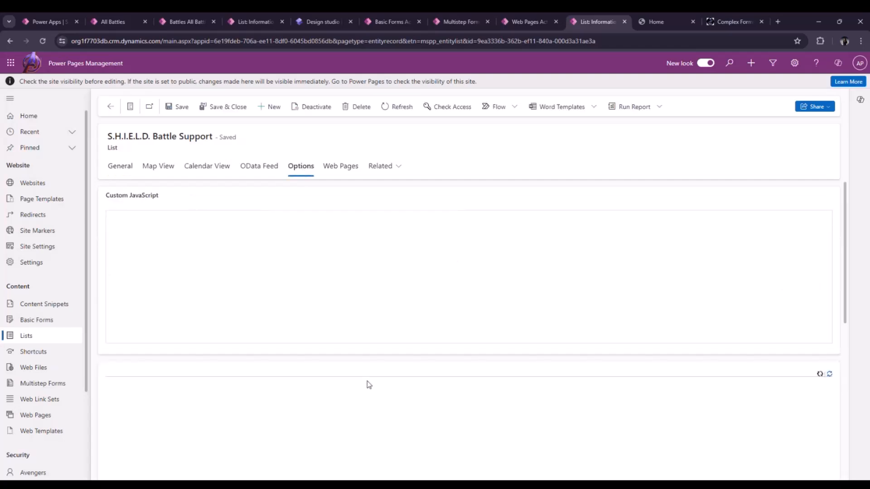
{"action": "scroll", "scroll_direction": "down", "scroll_amount": 3}
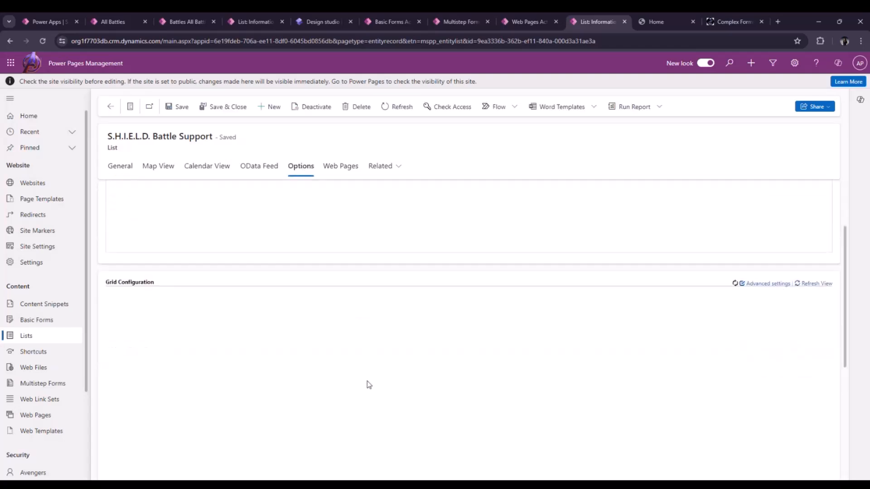
{"action": "scroll", "scroll_direction": "down", "scroll_amount": 3}
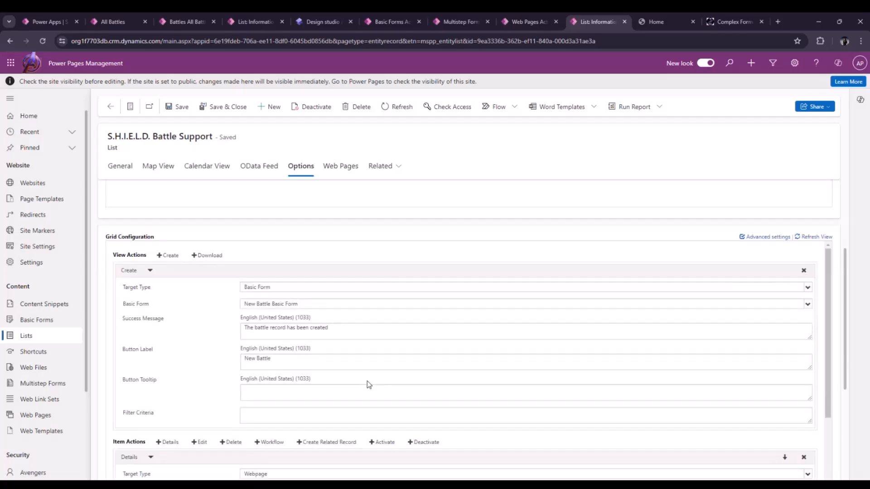
{"action": "mouse_move", "coordinate": [306, 294]}
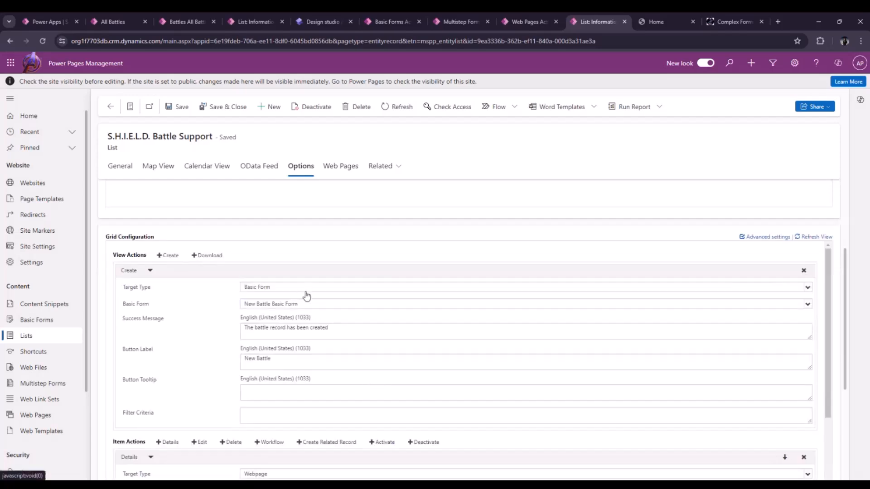
{"action": "scroll", "scroll_direction": "down", "scroll_amount": 3}
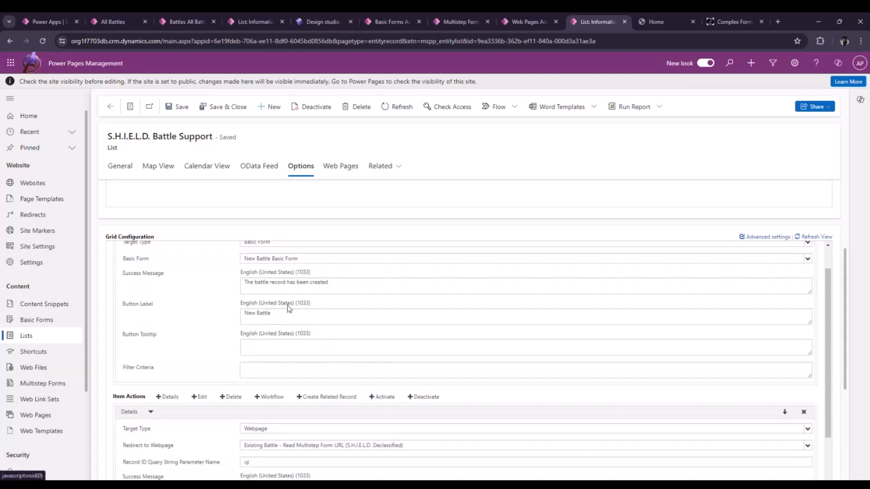
{"action": "scroll", "scroll_direction": "down", "scroll_amount": 3}
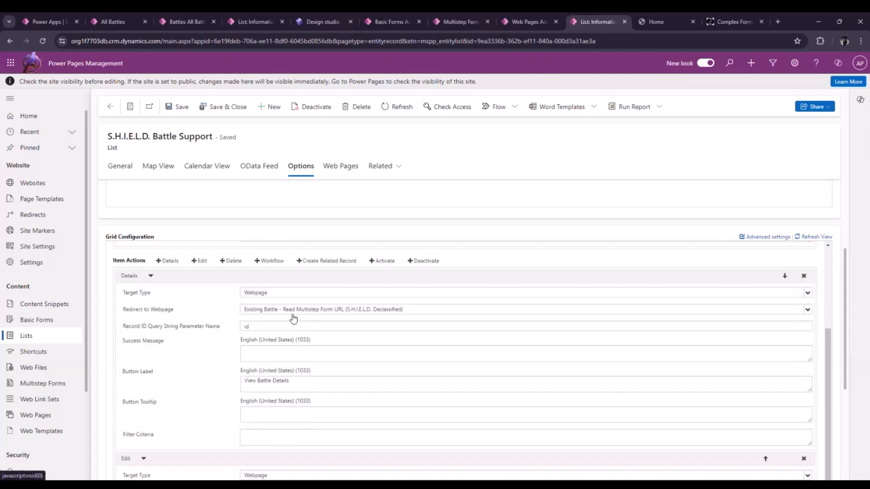
{"action": "mouse_move", "coordinate": [240, 310]}
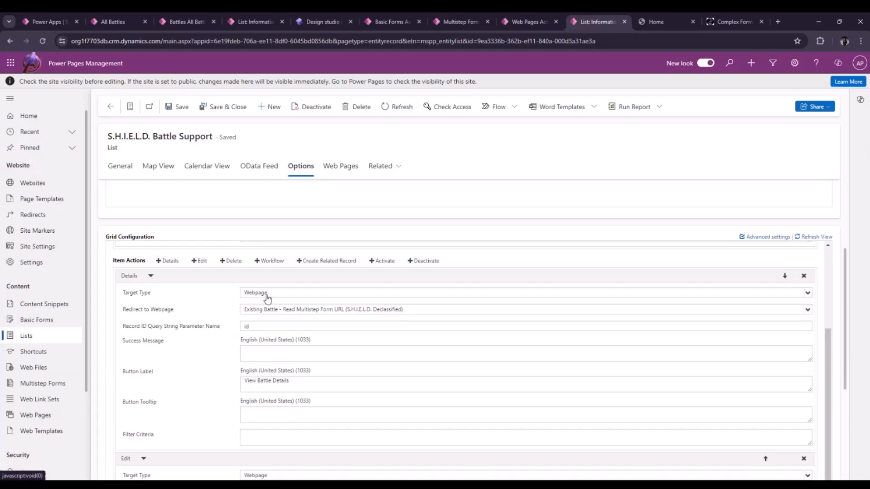
{"action": "scroll", "scroll_direction": "down", "scroll_amount": 3}
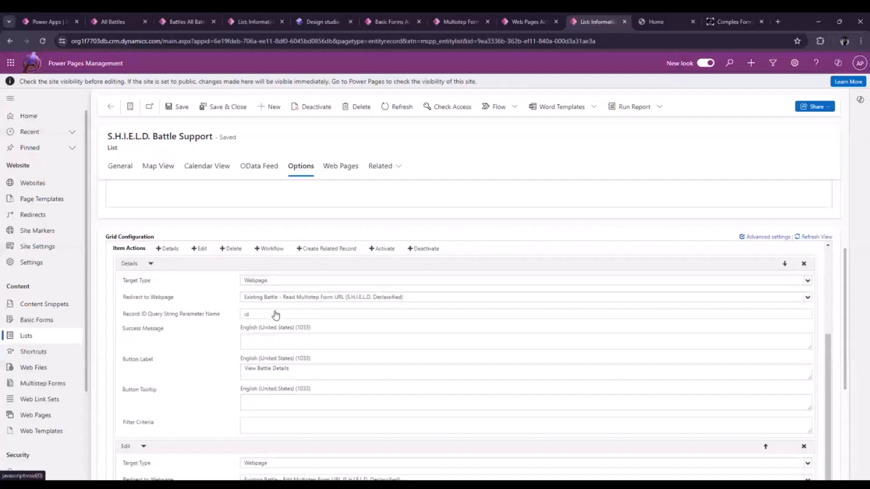
{"action": "scroll", "scroll_direction": "down", "scroll_amount": 3}
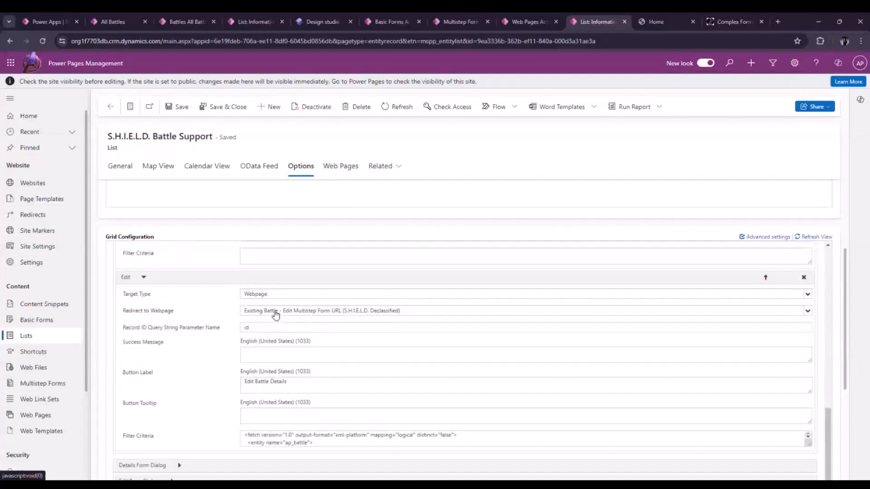
{"action": "mouse_move", "coordinate": [329, 317]}
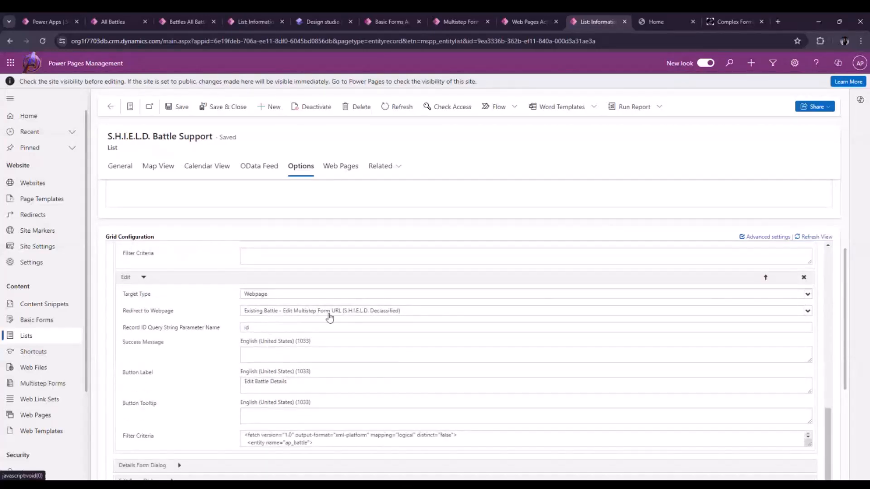
{"action": "mouse_move", "coordinate": [663, 22]}
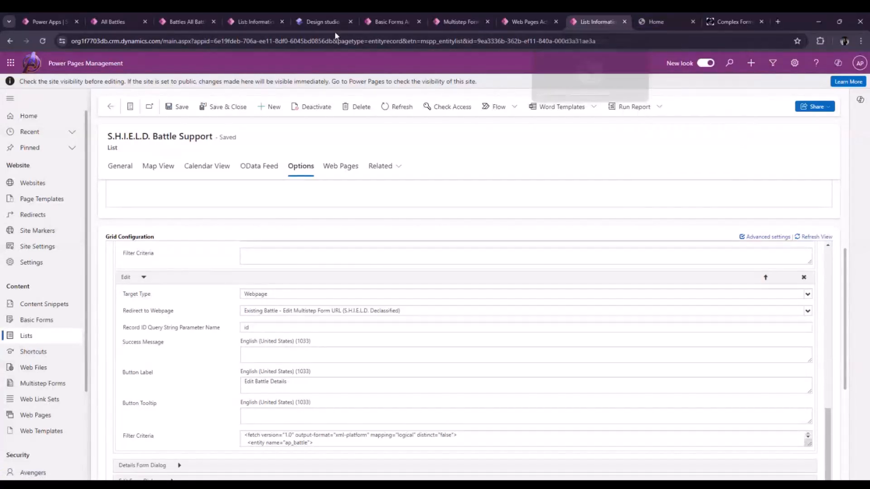
Return to the design studio and bring up the Active Battle Support page.
{"action": "left_click", "coordinate": [321, 22]}
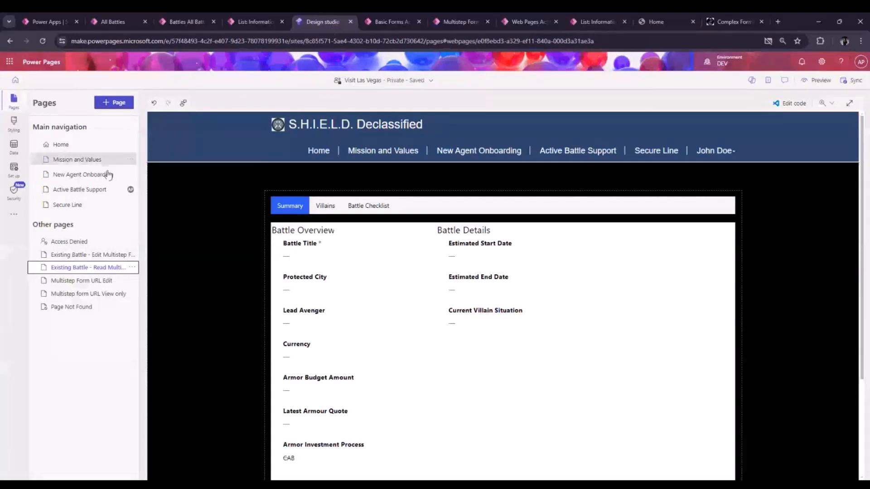
{"action": "left_click", "coordinate": [79, 189]}
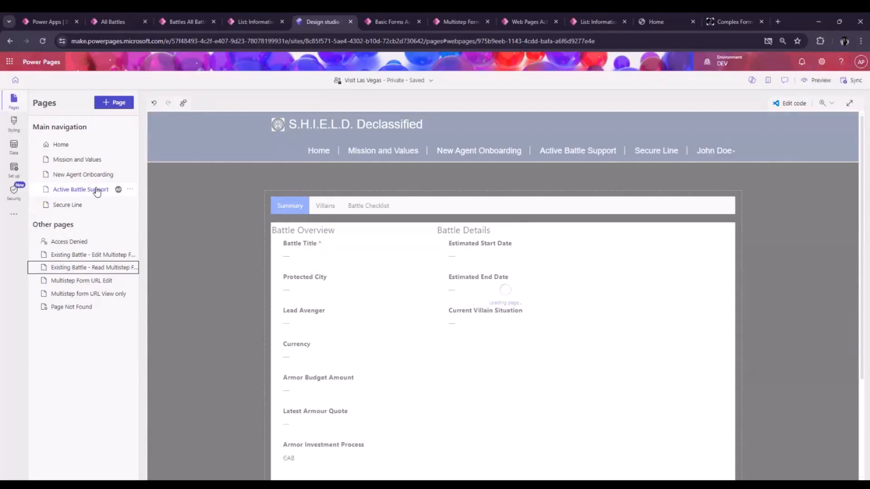
{"action": "mouse_move", "coordinate": [210, 149]}
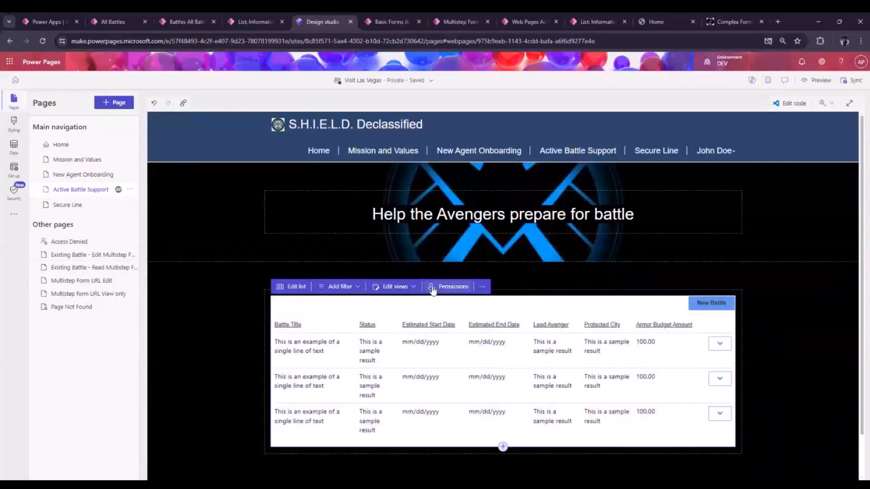
Review the S.H.I.E.L.D. Battle Support table permission, with global Battle access and child permissions.
{"action": "left_click", "coordinate": [452, 287]}
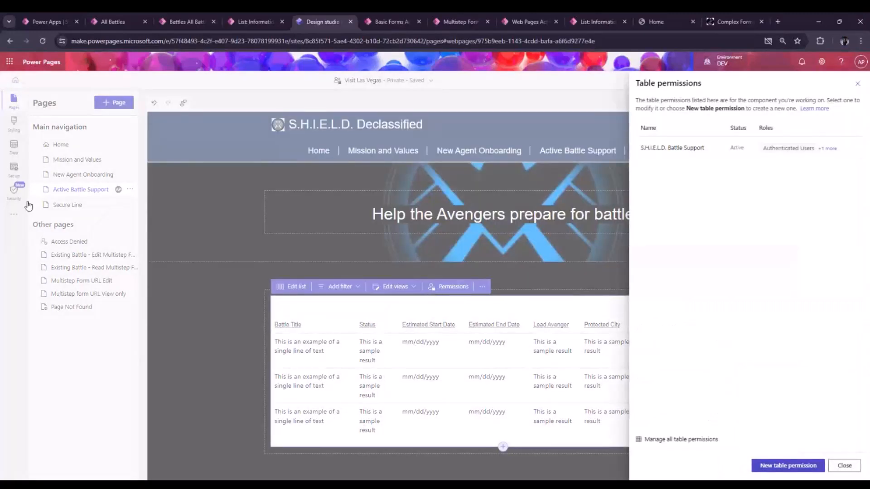
{"action": "mouse_move", "coordinate": [822, 200]}
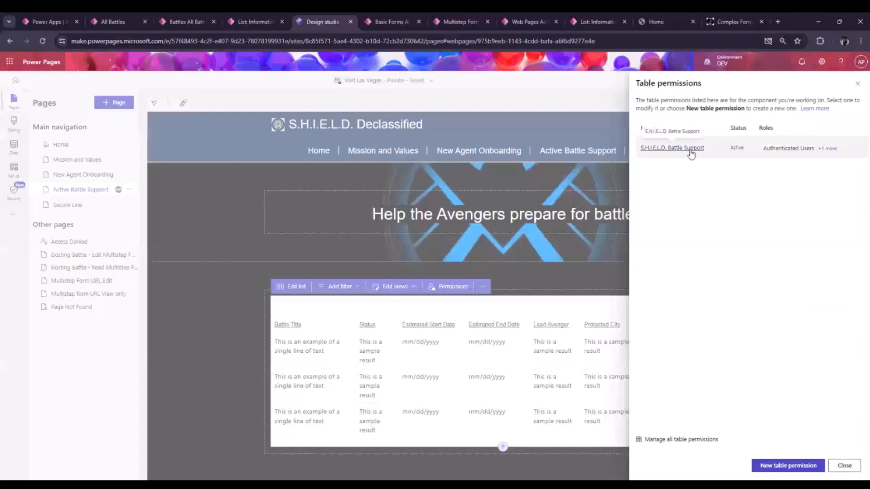
{"action": "mouse_move", "coordinate": [687, 88]}
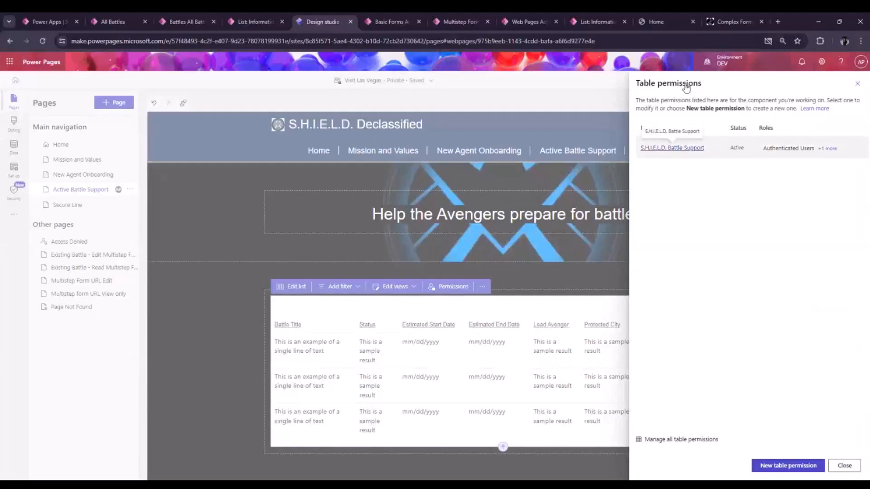
{"action": "left_click", "coordinate": [672, 148]}
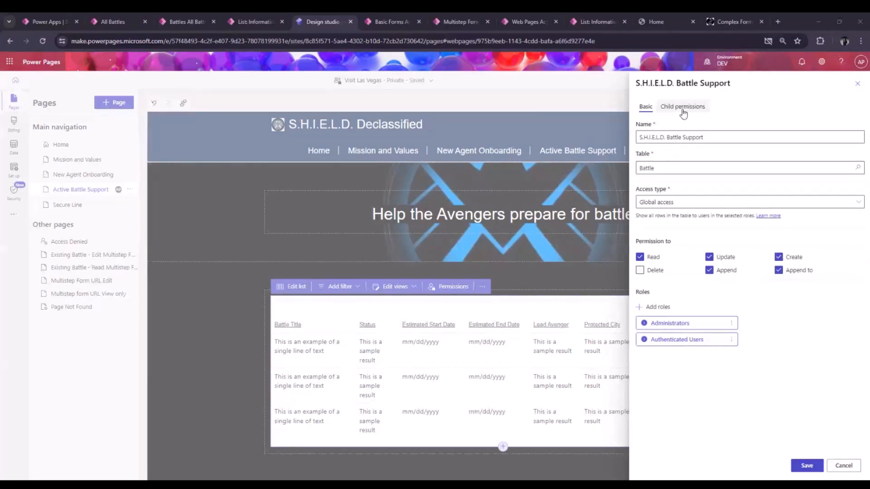
{"action": "left_click", "coordinate": [681, 106]}
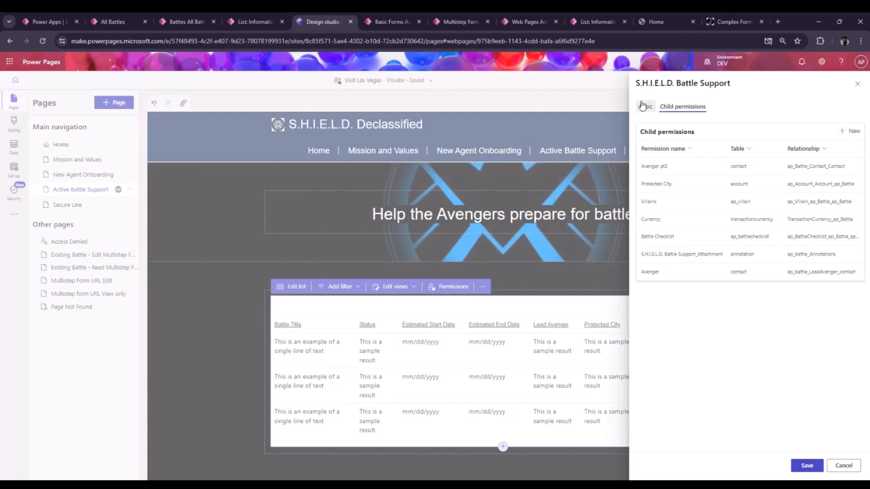
{"action": "left_click", "coordinate": [644, 106]}
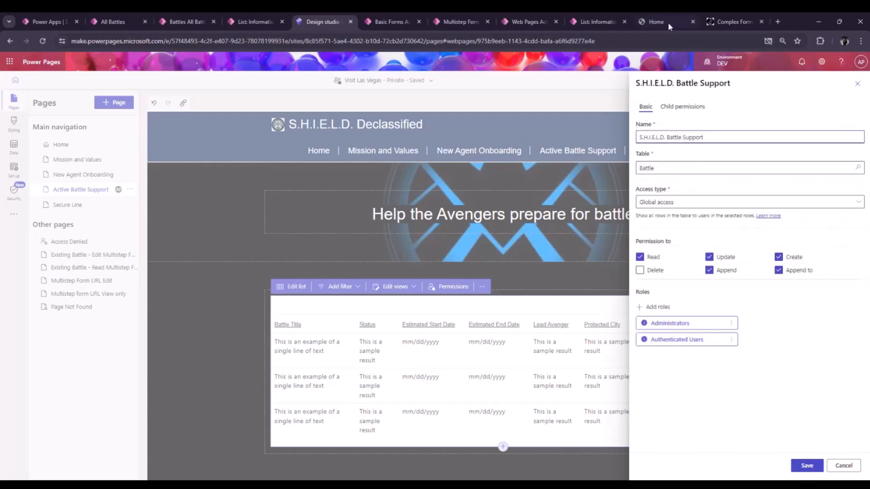
{"action": "mouse_move", "coordinate": [657, 22]}
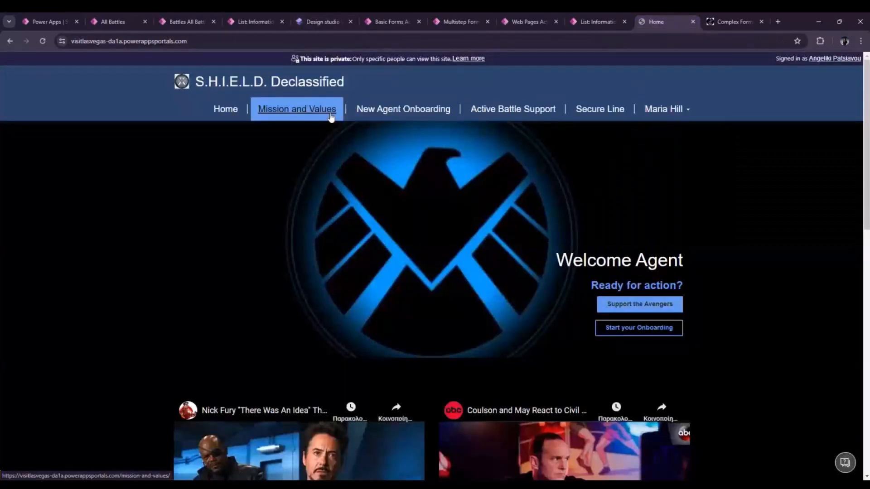
{"action": "mouse_move", "coordinate": [541, 147]}
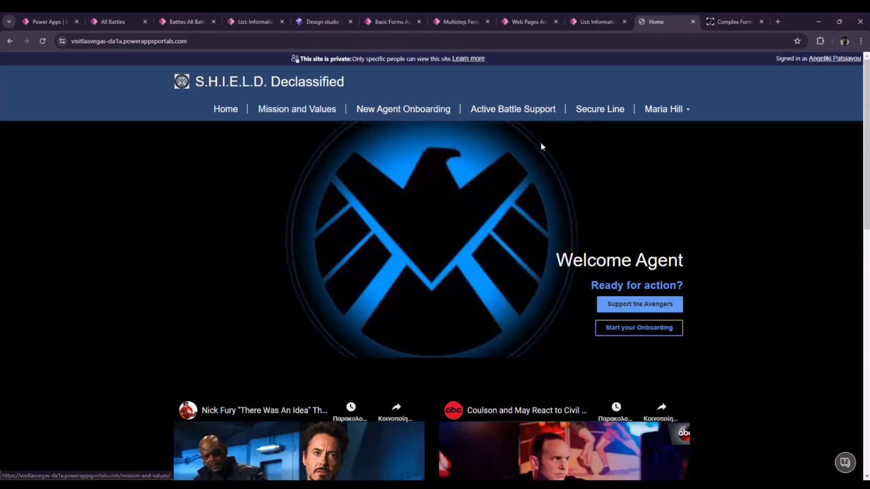
{"action": "mouse_move", "coordinate": [527, 163]}
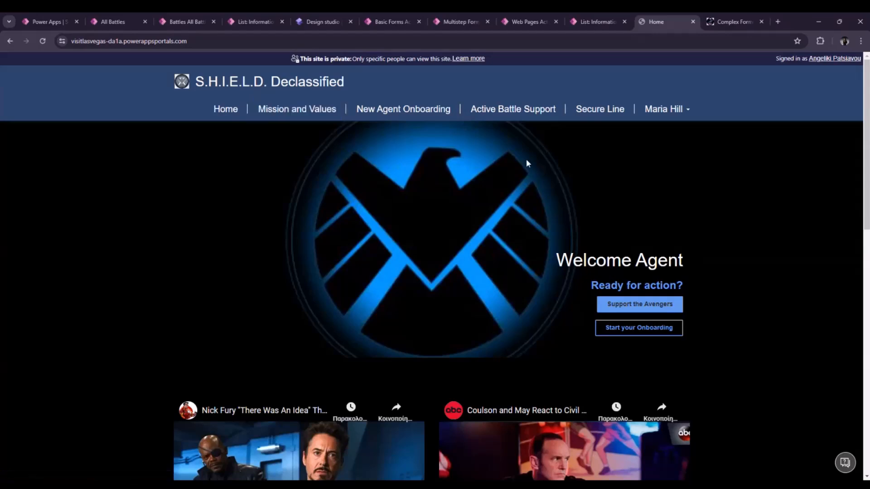
{"action": "mouse_move", "coordinate": [664, 108]}
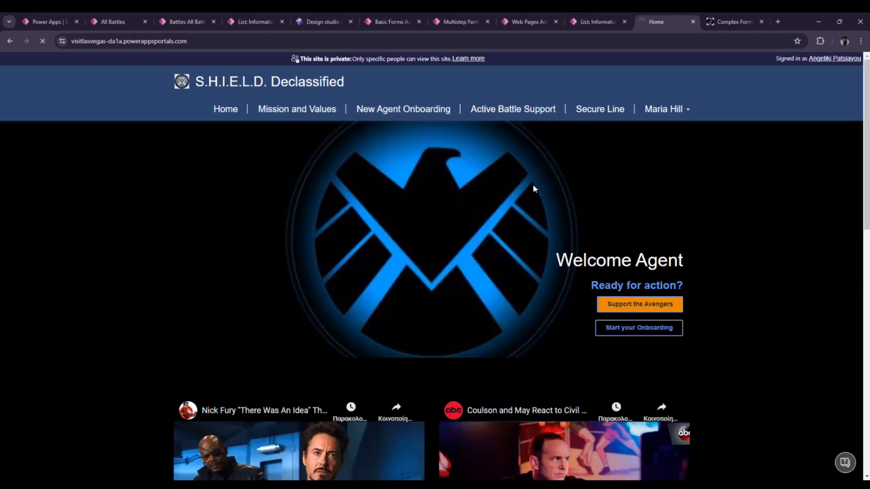
{"action": "mouse_move", "coordinate": [496, 168]}
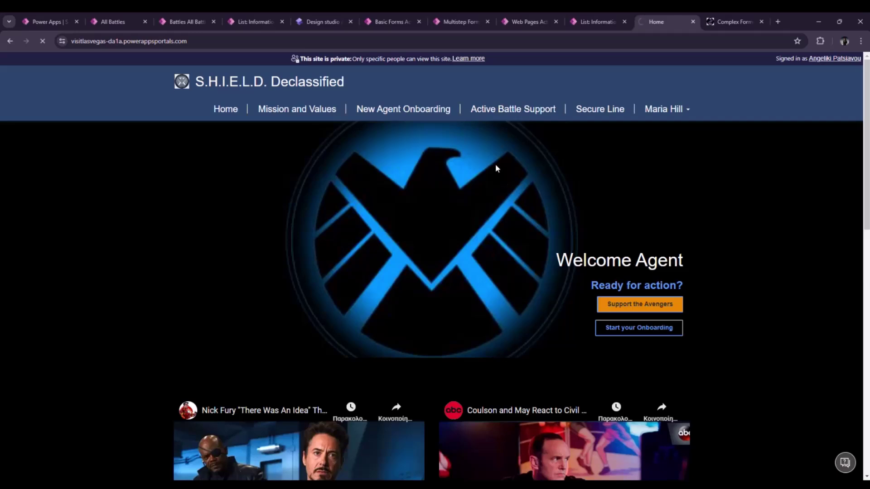
On the live site, view the six-battle list, then preview and close the New Battle form.
{"action": "left_click", "coordinate": [512, 109]}
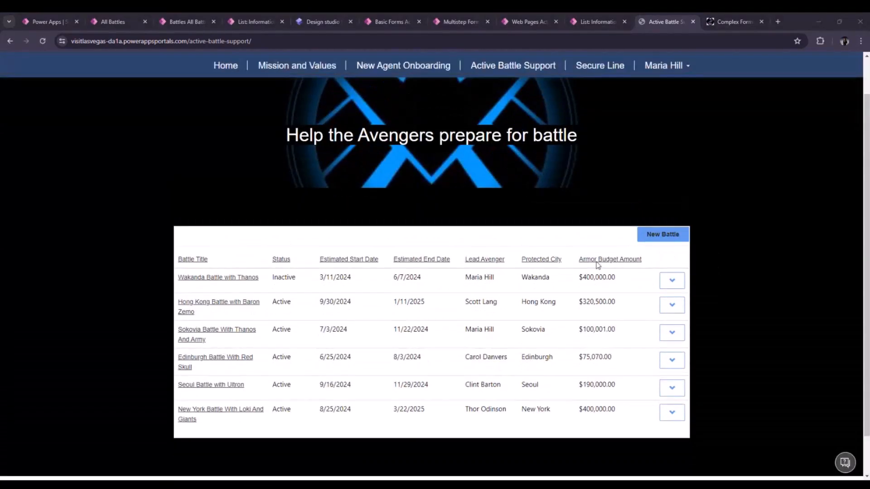
{"action": "mouse_move", "coordinate": [304, 284]}
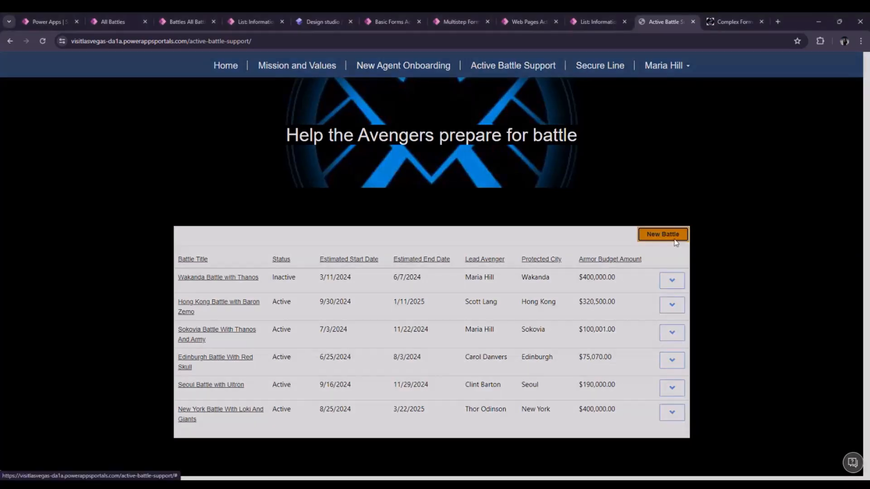
{"action": "left_click", "coordinate": [661, 233]}
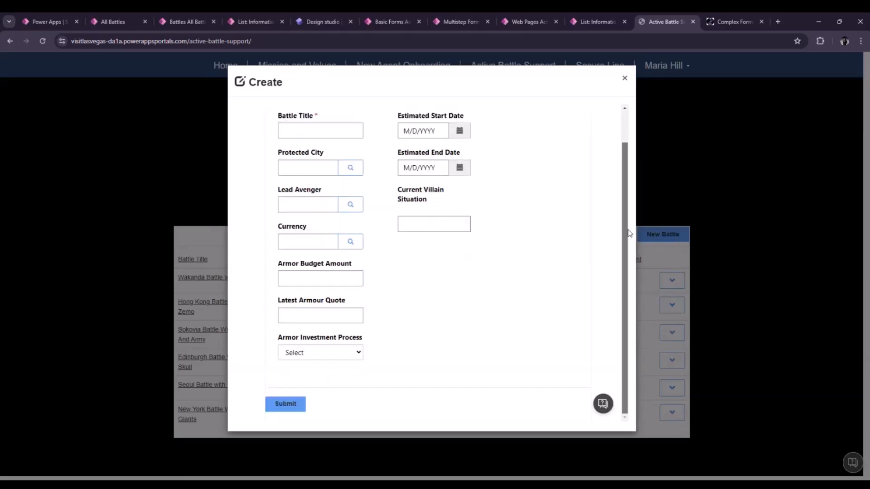
{"action": "scroll", "scroll_direction": "up", "scroll_amount": 3}
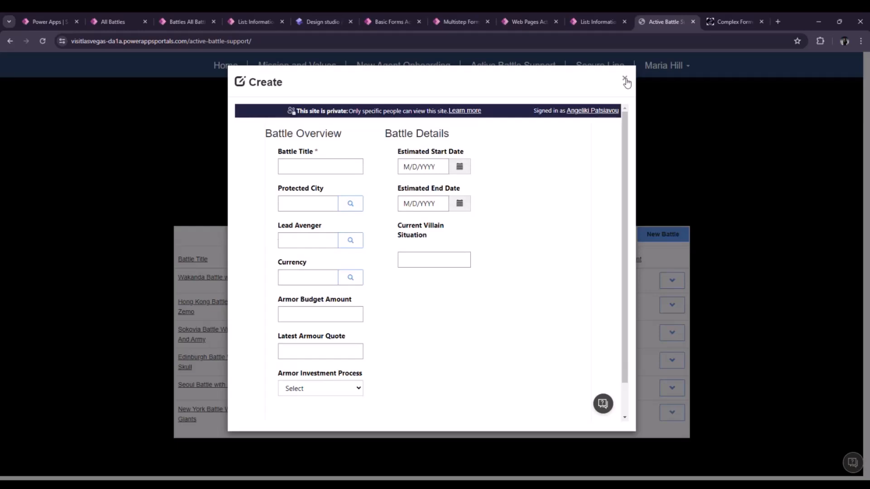
{"action": "left_click", "coordinate": [626, 82]}
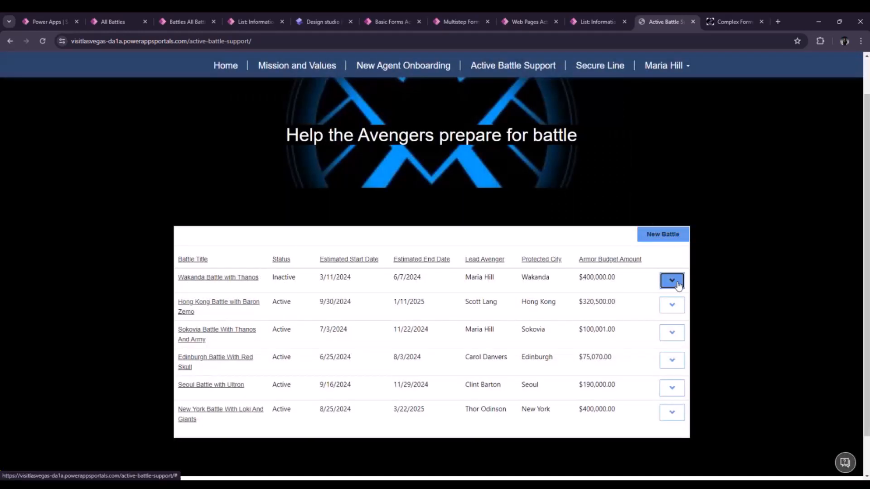
{"action": "left_click", "coordinate": [671, 281]}
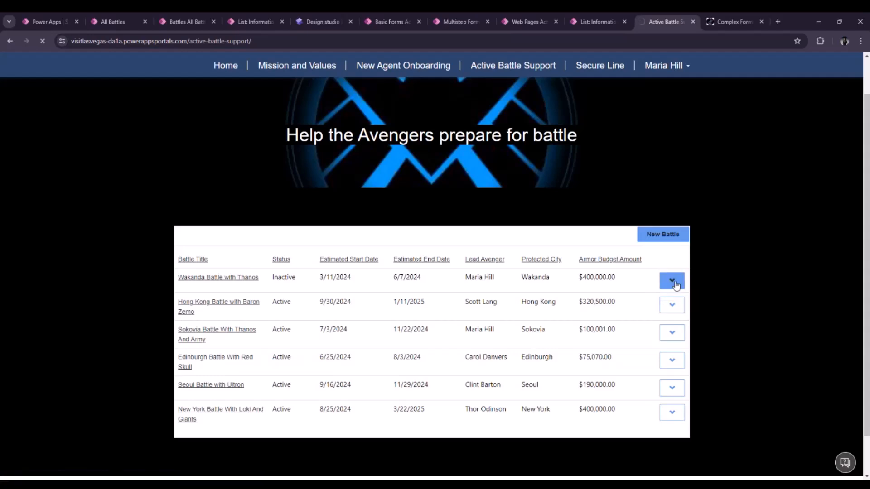
{"action": "left_click", "coordinate": [671, 281]}
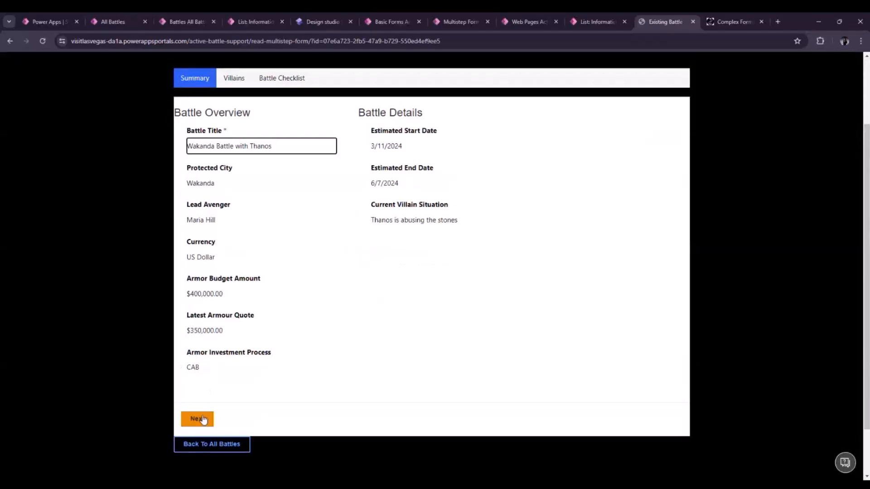
{"action": "left_click", "coordinate": [197, 418]}
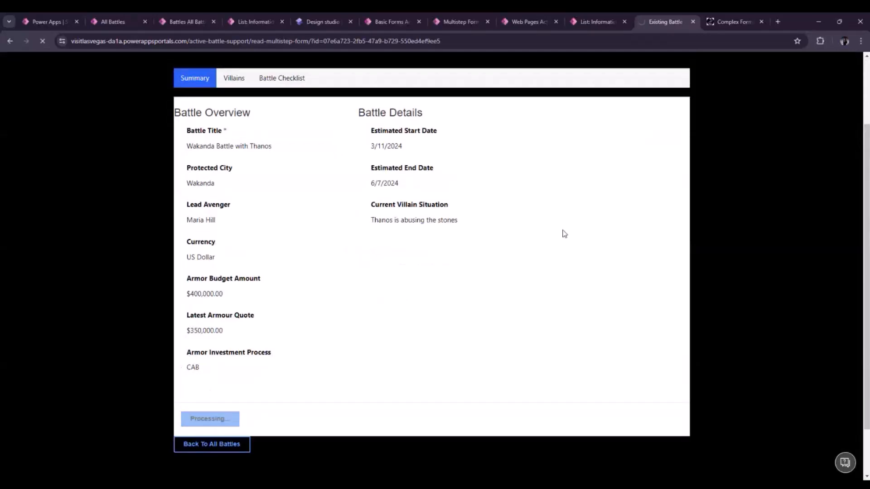
{"action": "left_click", "coordinate": [209, 418]}
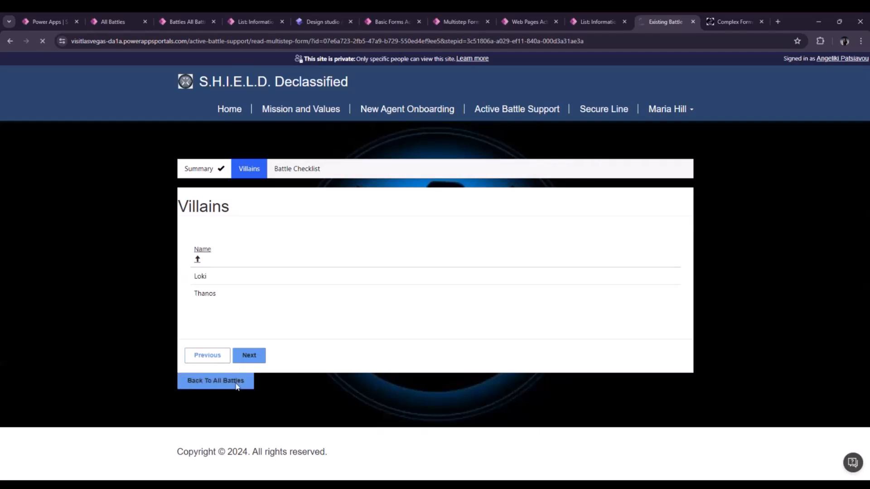
{"action": "left_click", "coordinate": [215, 381]}
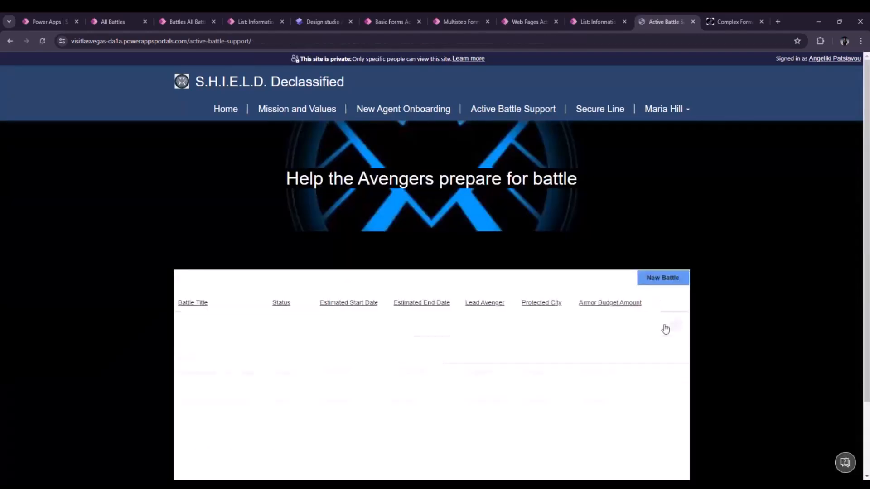
{"action": "left_click", "coordinate": [671, 331]}
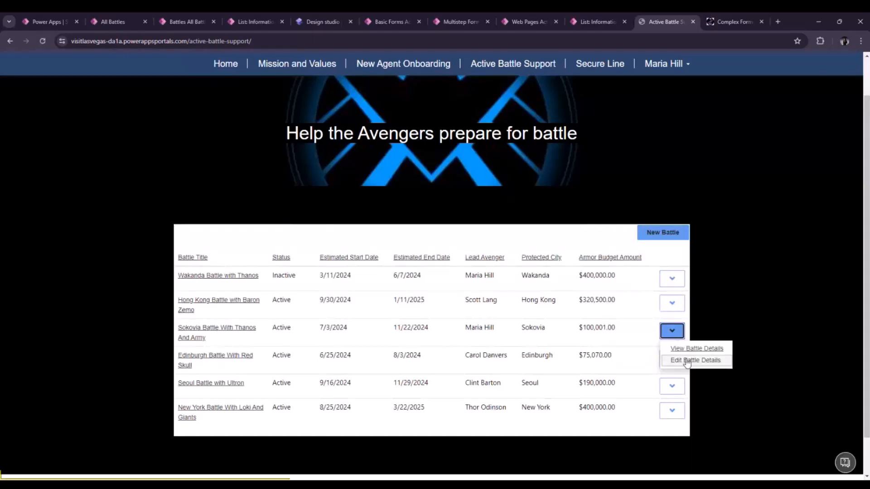
{"action": "left_click", "coordinate": [695, 360]}
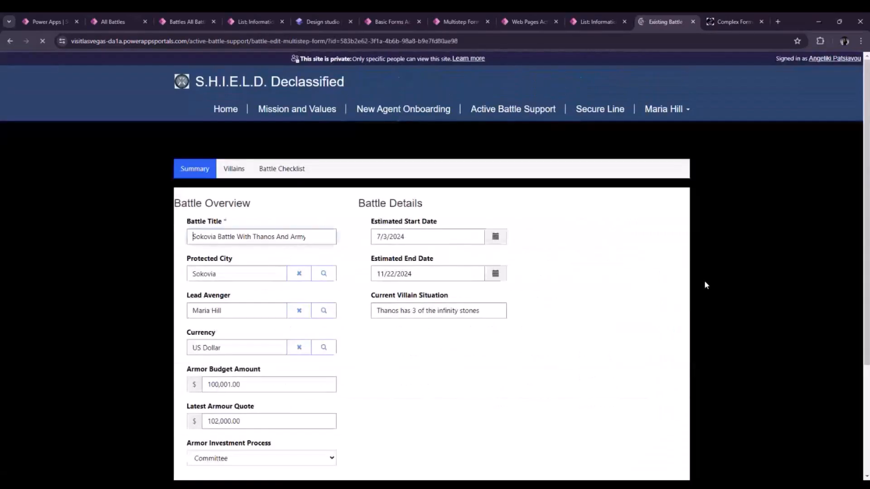
{"action": "scroll", "scroll_direction": "down", "scroll_amount": 3}
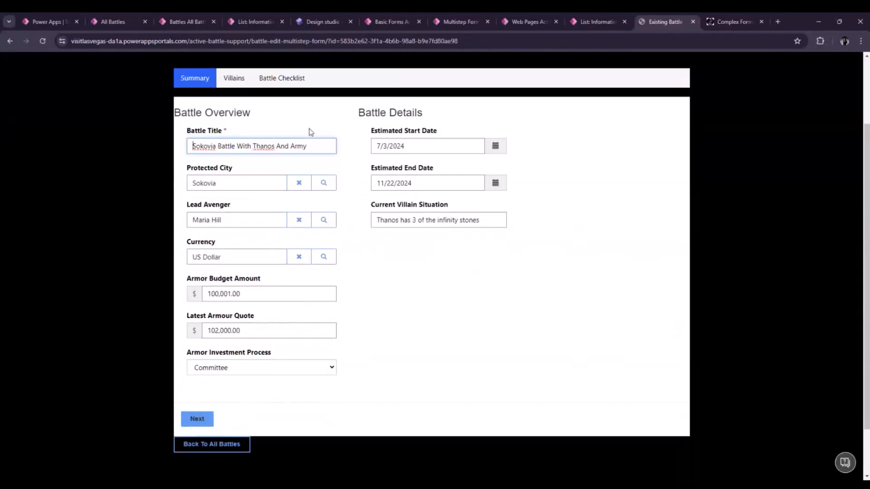
{"action": "mouse_move", "coordinate": [324, 183]}
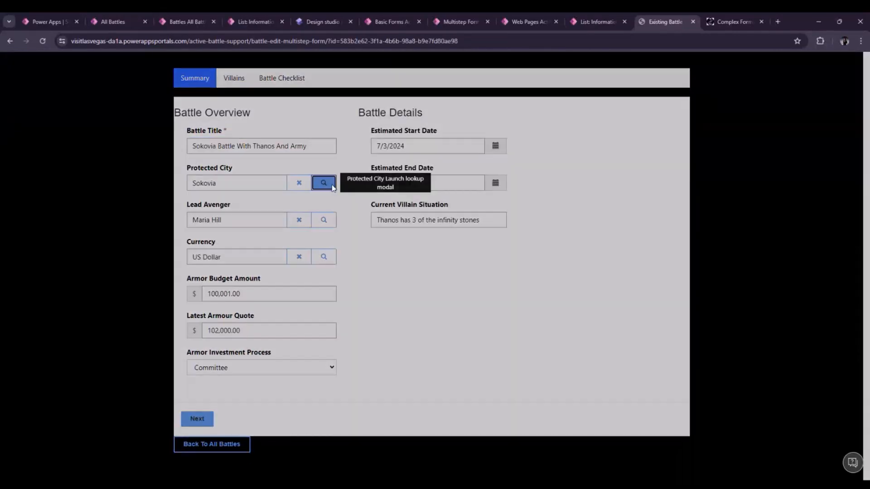
{"action": "left_click", "coordinate": [323, 183]}
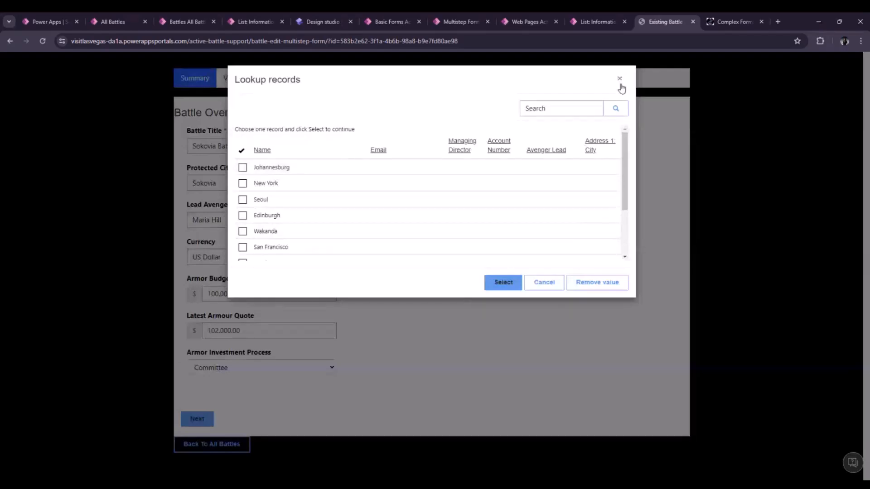
{"action": "left_click", "coordinate": [619, 79]}
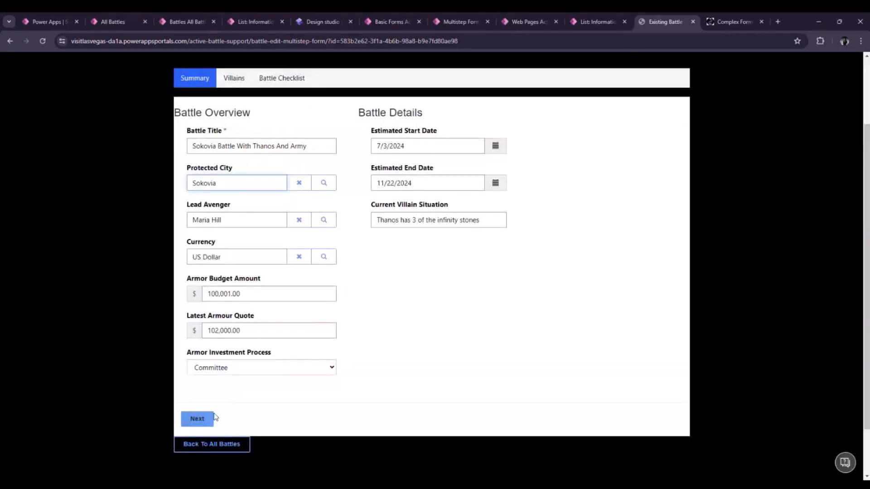
{"action": "left_click", "coordinate": [197, 418]}
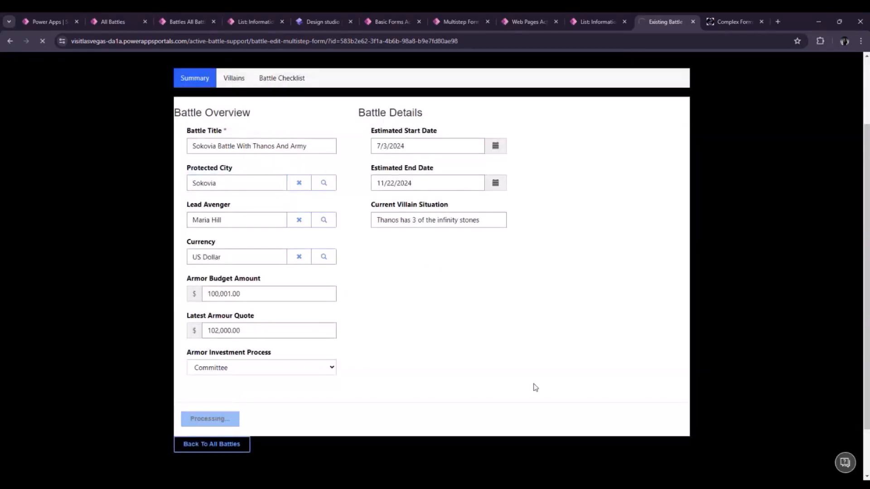
{"action": "left_click", "coordinate": [210, 418]}
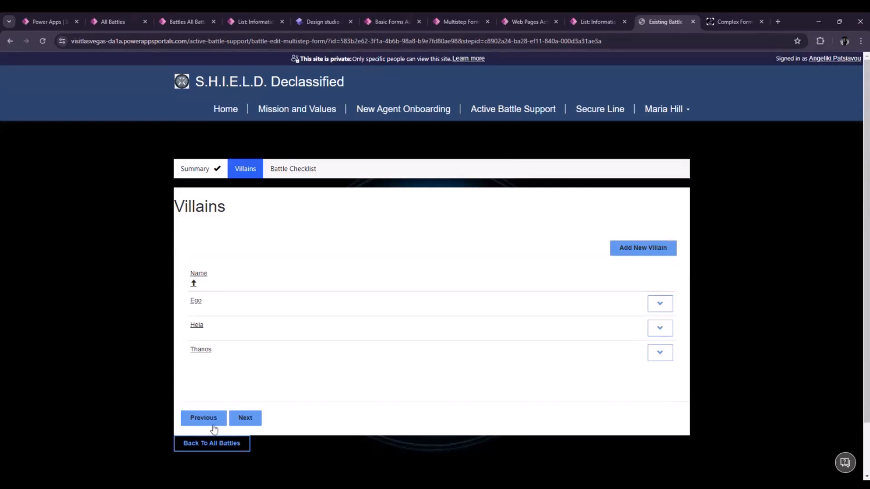
{"action": "left_click", "coordinate": [212, 443]}
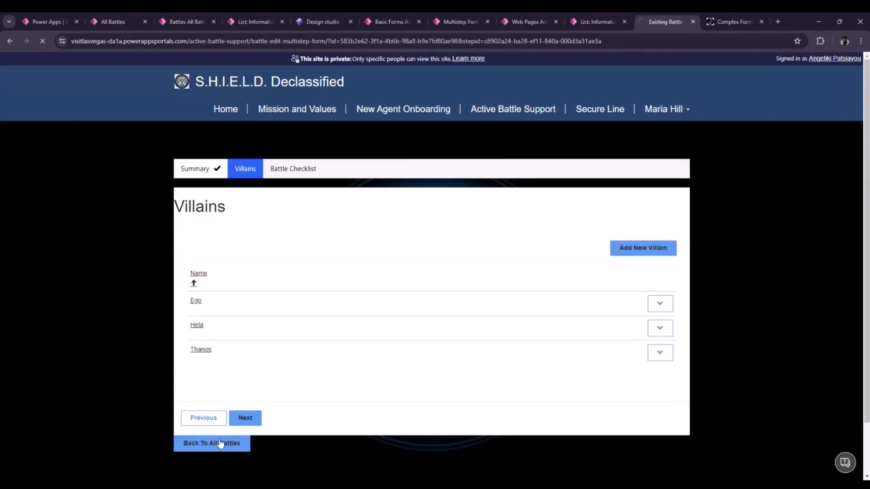
{"action": "left_click", "coordinate": [211, 443]}
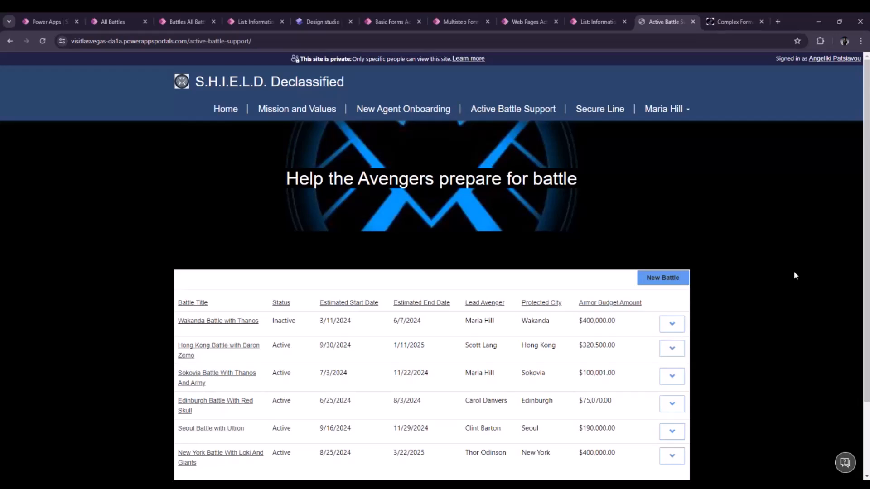
{"action": "mouse_move", "coordinate": [722, 153]}
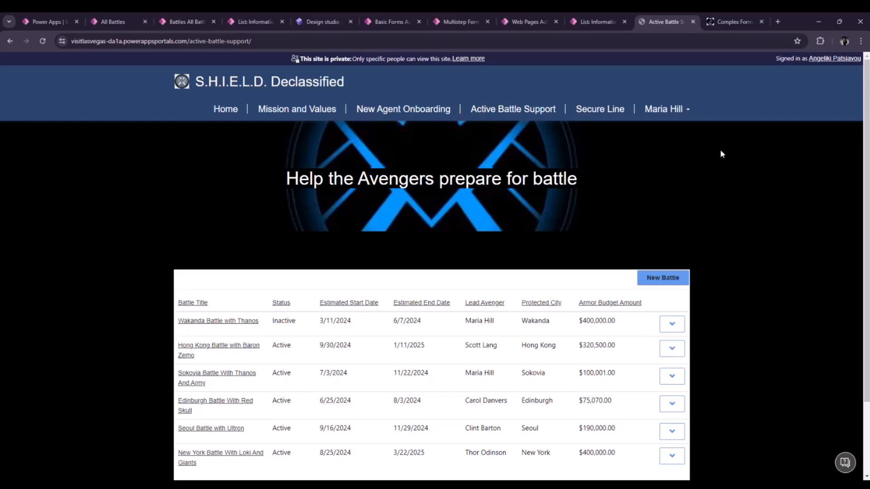
{"action": "mouse_move", "coordinate": [733, 22]}
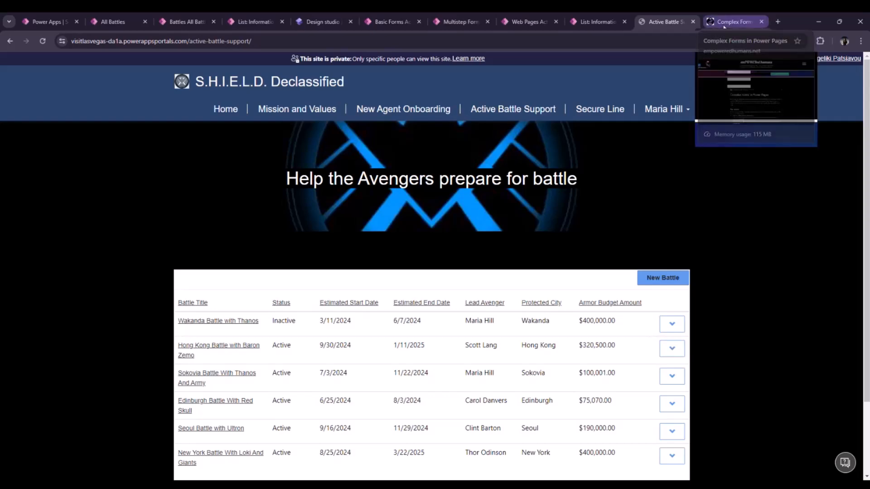
Switch to the 'Complex Forms in Power Pages' blog post tab.
{"action": "left_click", "coordinate": [733, 22]}
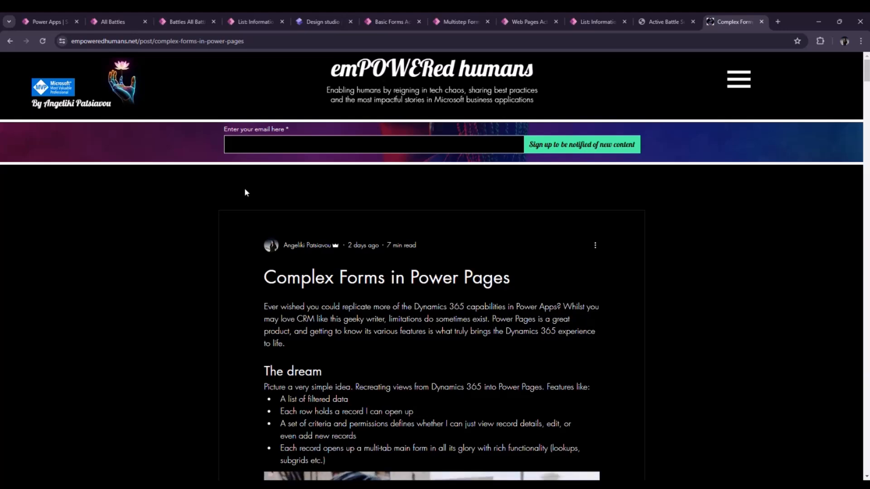
{"action": "mouse_move", "coordinate": [248, 183]}
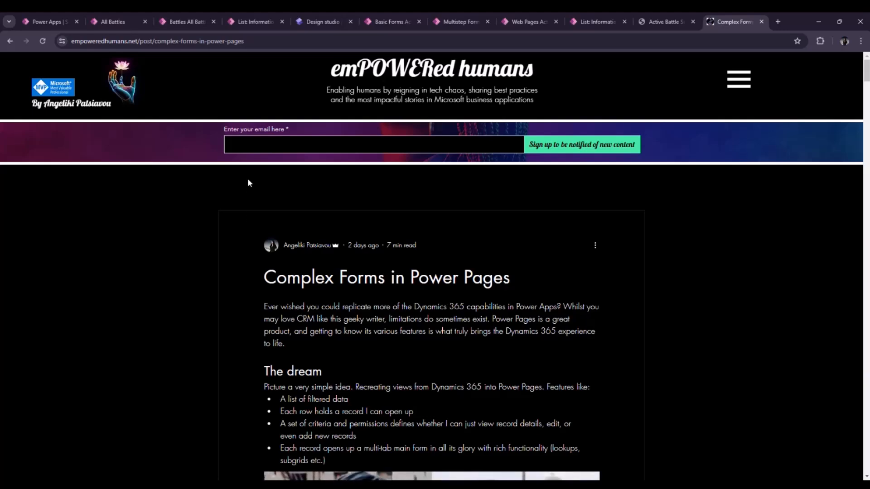
{"action": "mouse_move", "coordinate": [249, 96]}
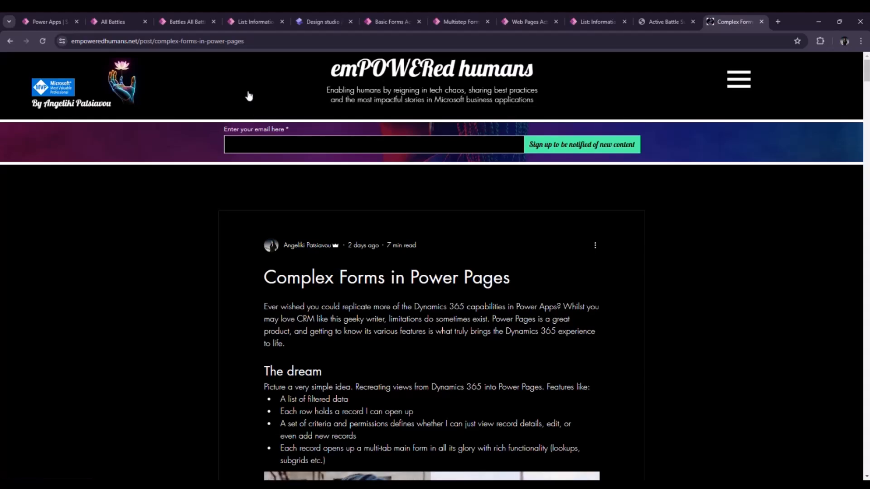